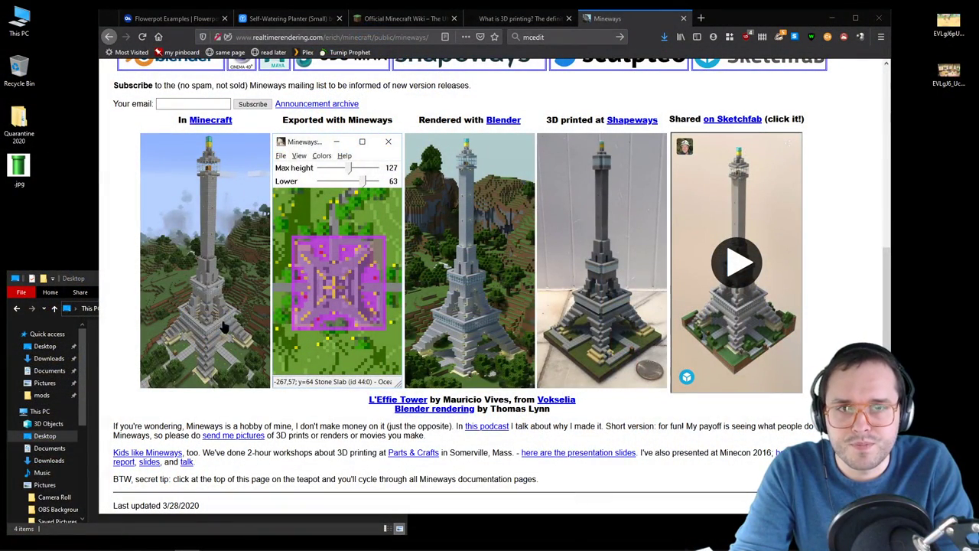
pyautogui.moveTo(159, 217)
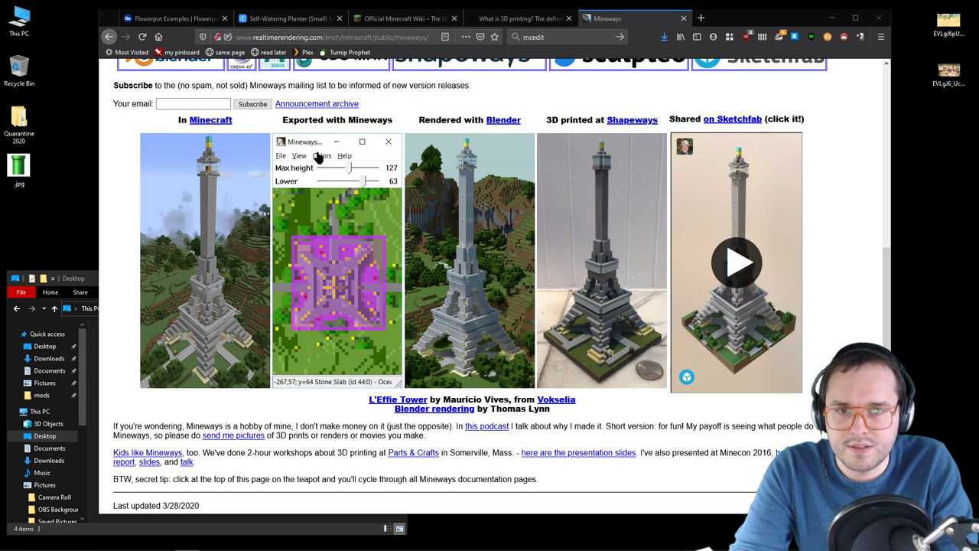
pyautogui.moveTo(361, 180)
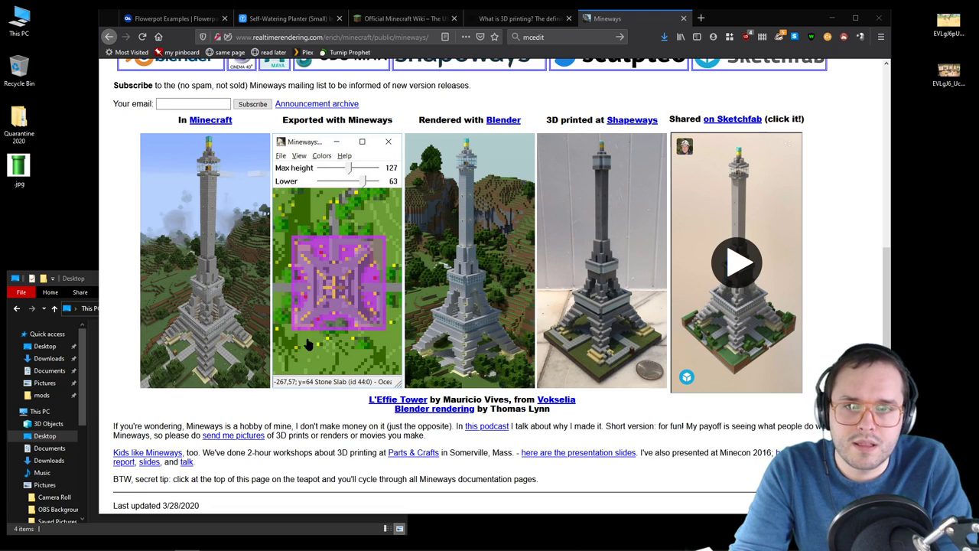
pyautogui.moveTo(331, 205)
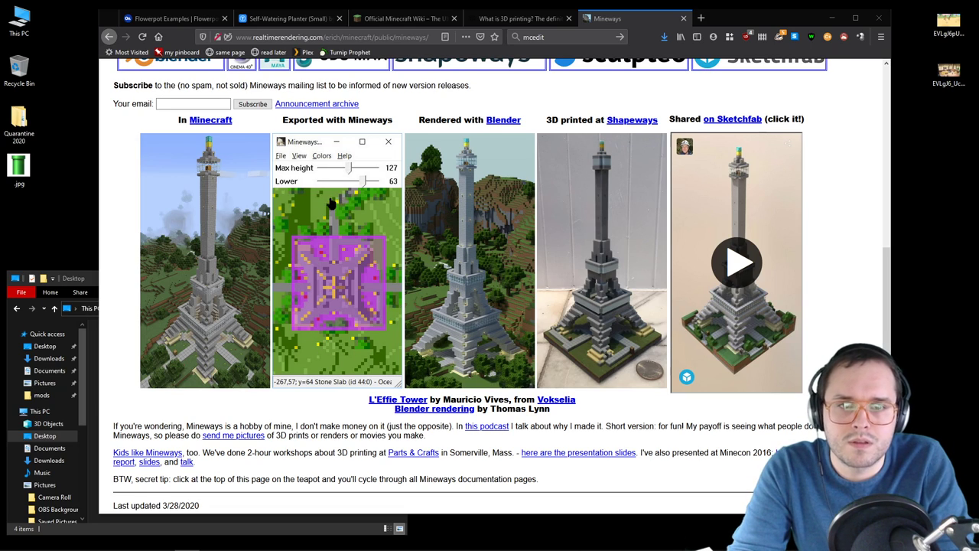
pyautogui.moveTo(471, 147)
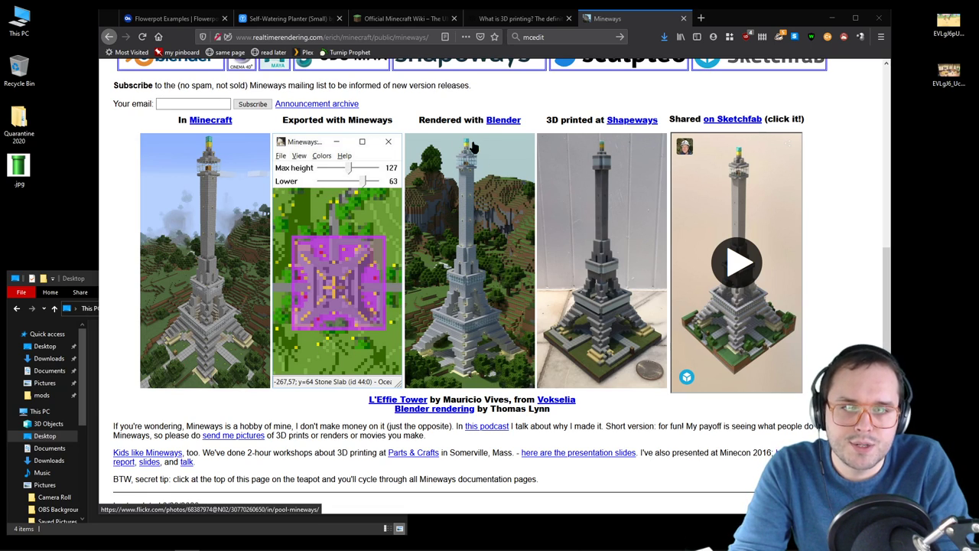
pyautogui.moveTo(431, 297)
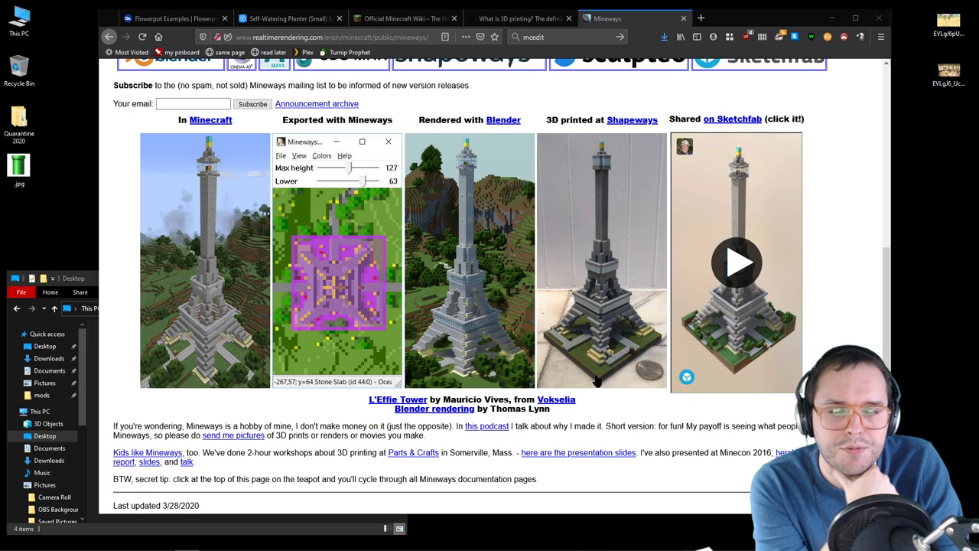
# - Open the MCEdit world editor site in a new tab, then return to the Mineways tab
pyautogui.scroll(3)
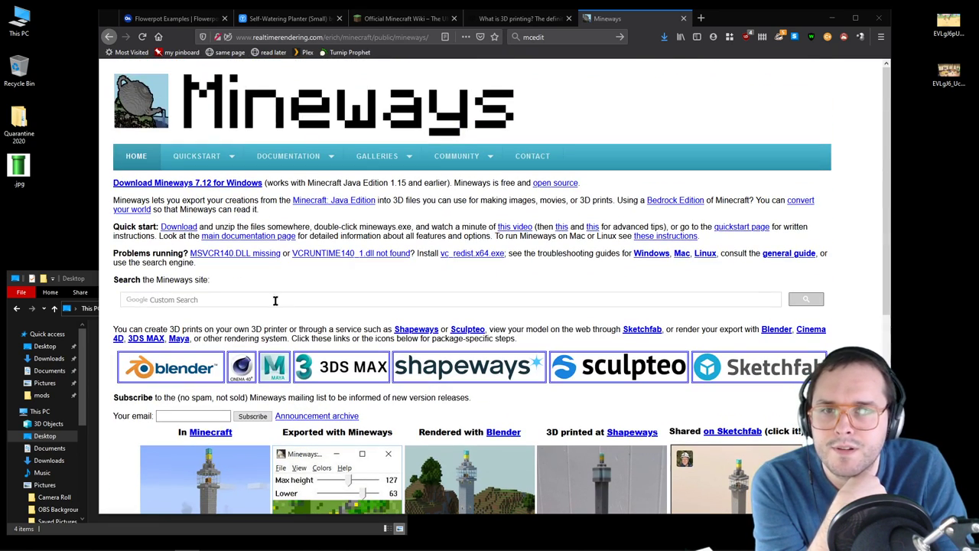
pyautogui.moveTo(679, 27)
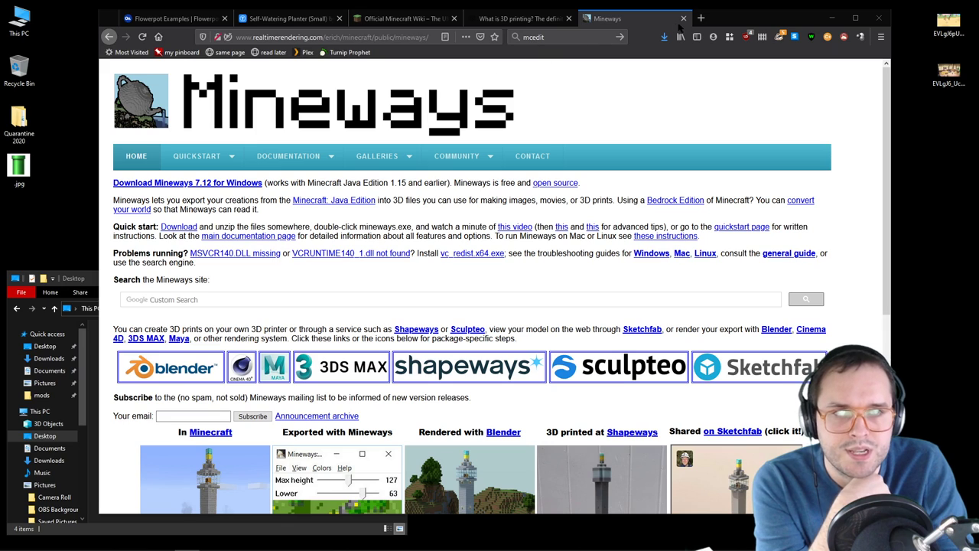
pyautogui.click(700, 18)
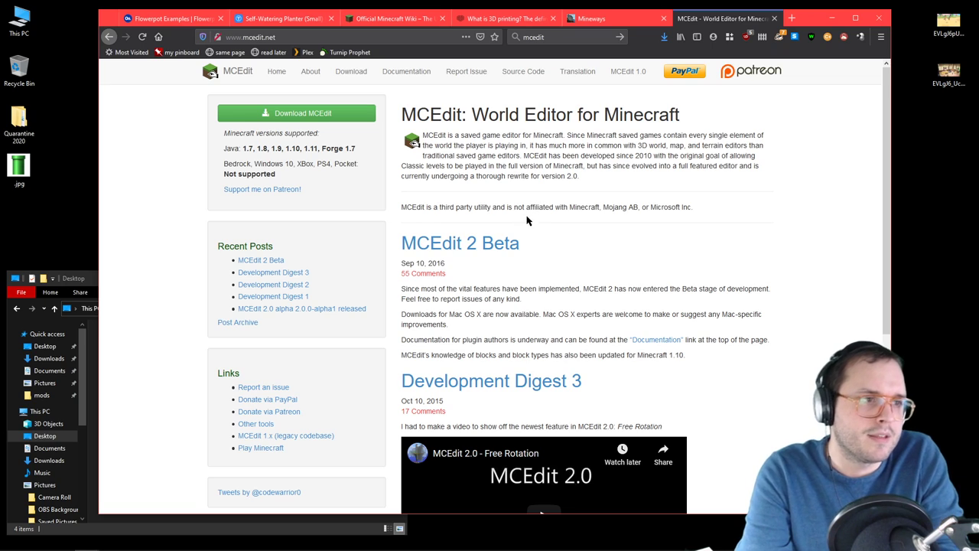
pyautogui.moveTo(549, 156)
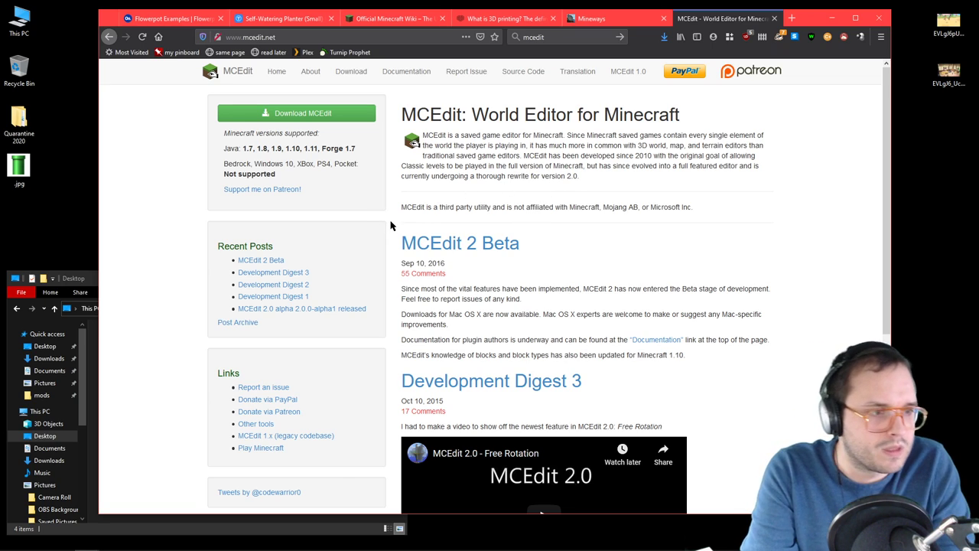
pyautogui.click(612, 18)
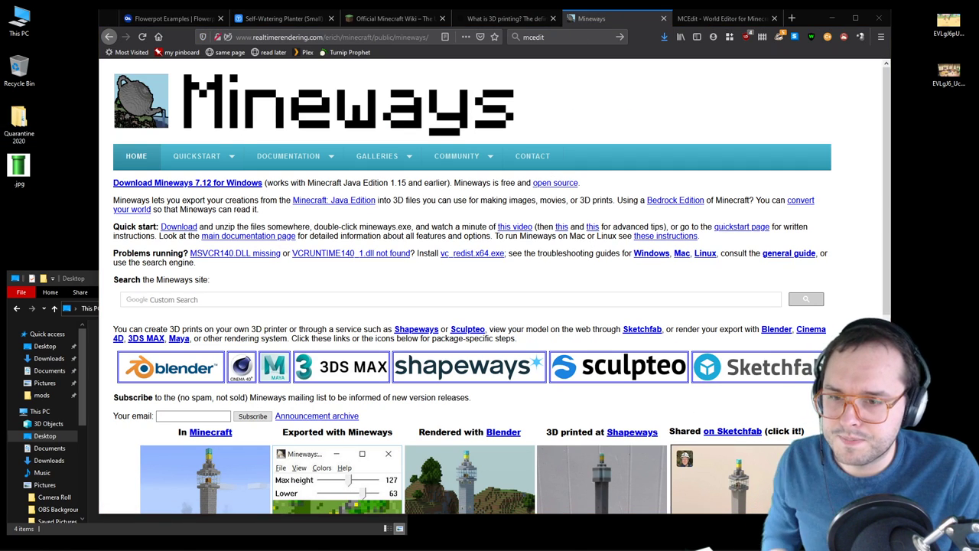
# - Launch Minecraft from the Start menu and move its loading window aside
pyautogui.click(12, 542)
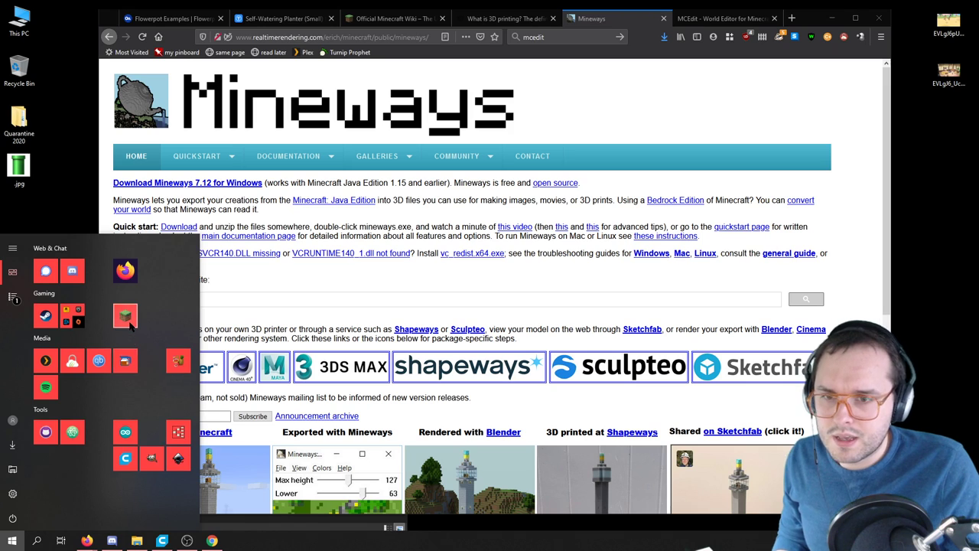
pyautogui.click(125, 315)
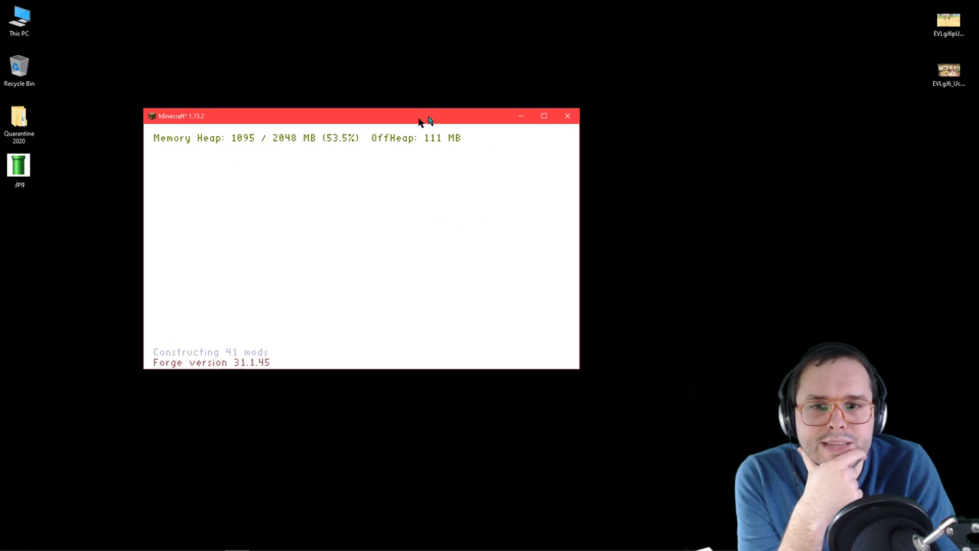
pyautogui.moveTo(360, 116); pyautogui.dragTo(306, 85)
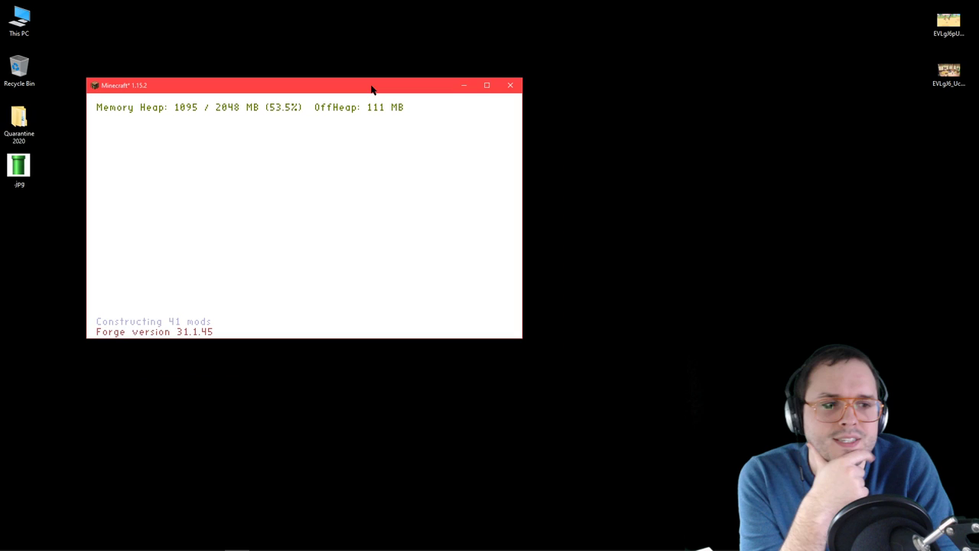
pyautogui.moveTo(398, 257)
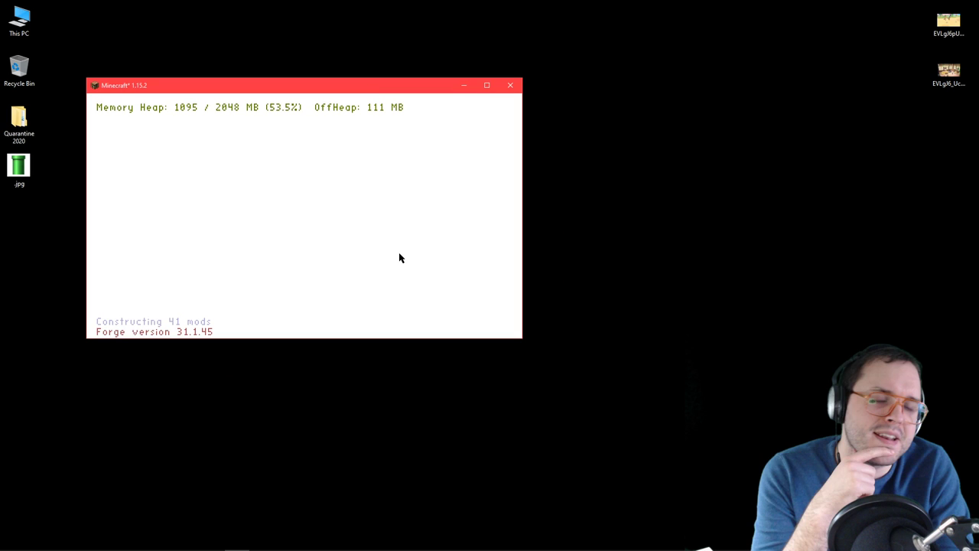
pyautogui.moveTo(361, 265)
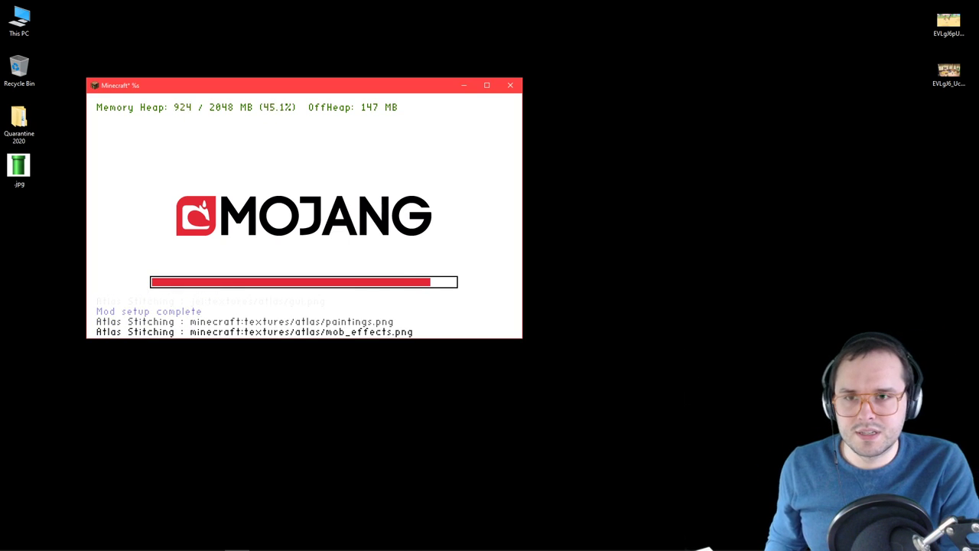
pyautogui.click(13, 541)
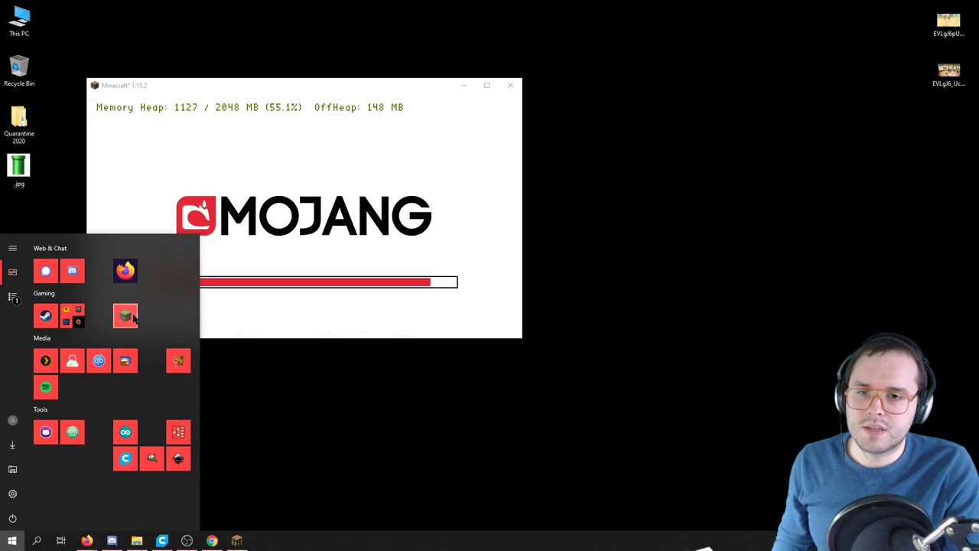
pyautogui.moveTo(126, 315)
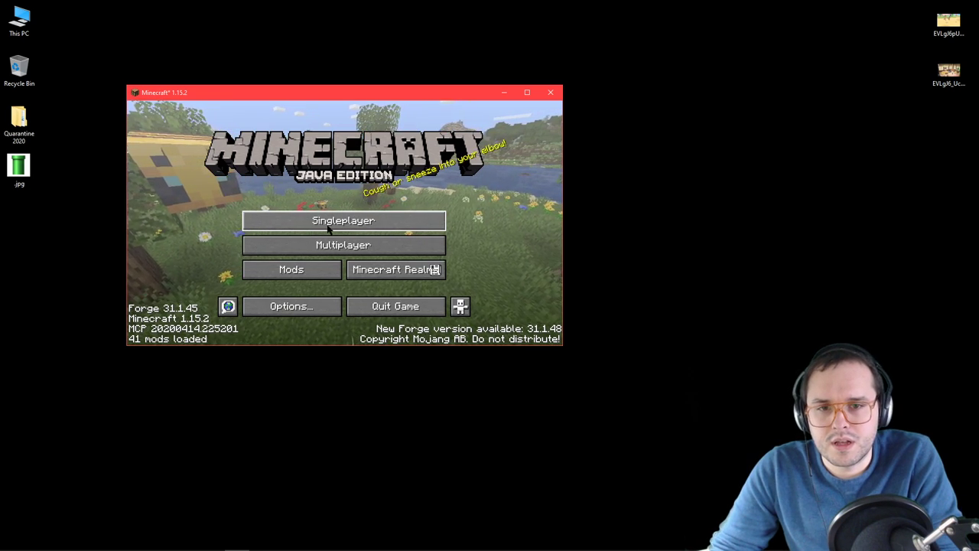
# - Load the New World save from the Singleplayer world list
pyautogui.click(342, 221)
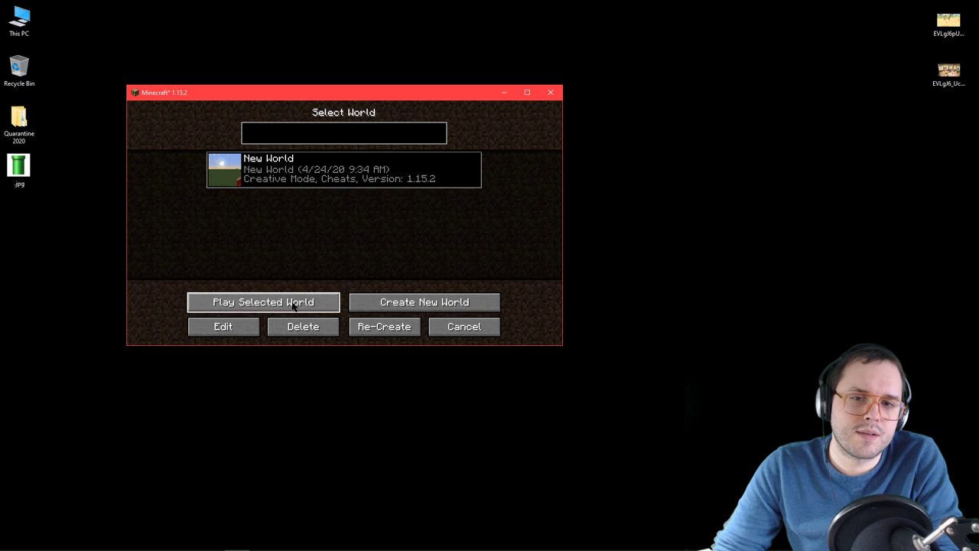
pyautogui.click(264, 302)
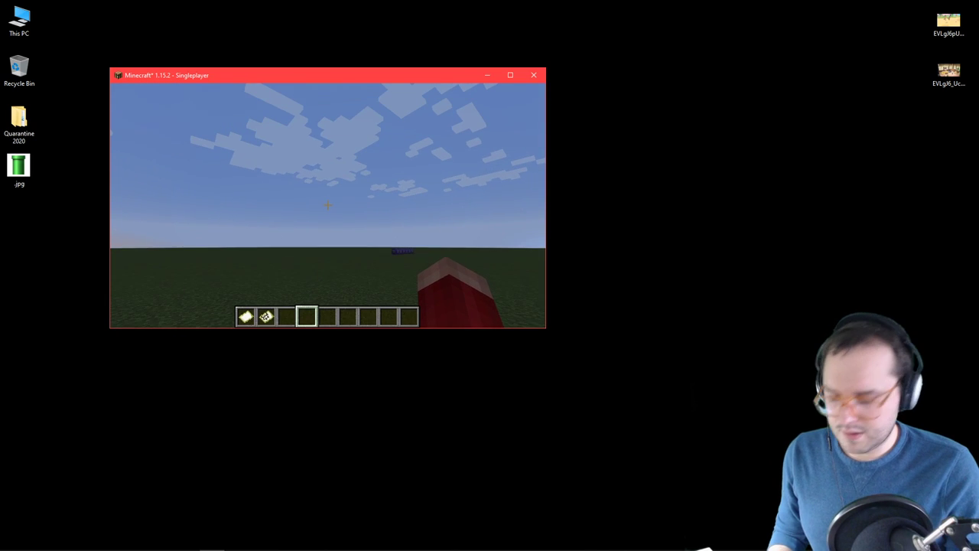
# - Set Chat to Commands Only in Chat Settings and run /time set day
pyautogui.press('Escape')
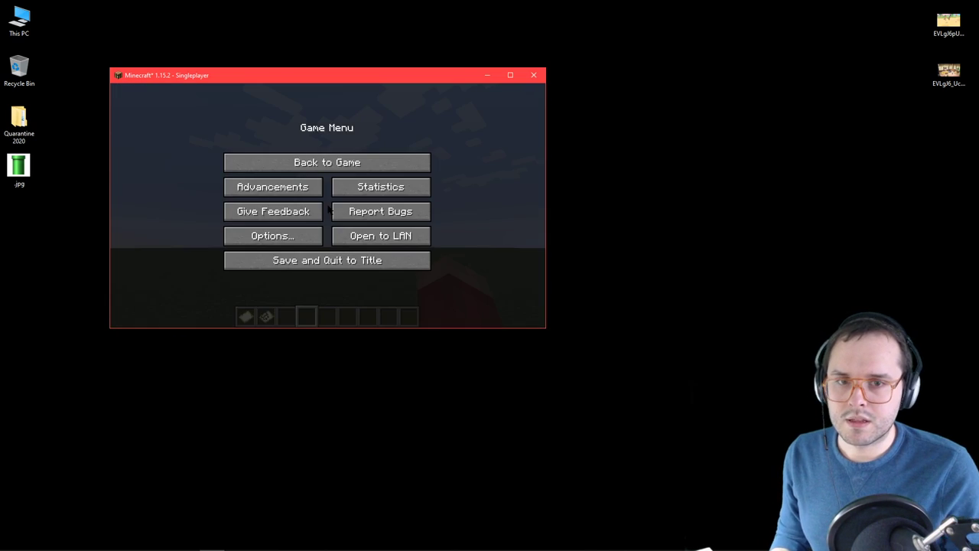
pyautogui.click(272, 236)
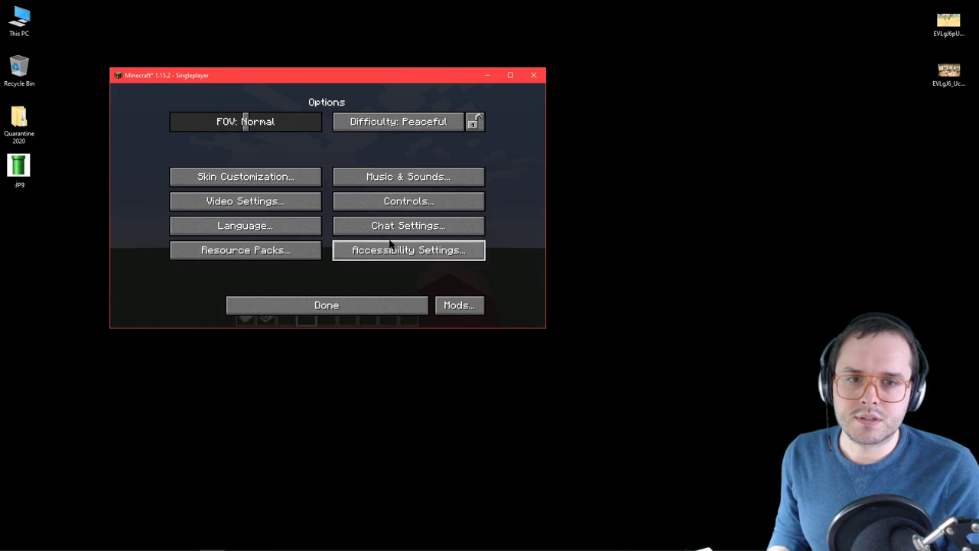
pyautogui.click(406, 225)
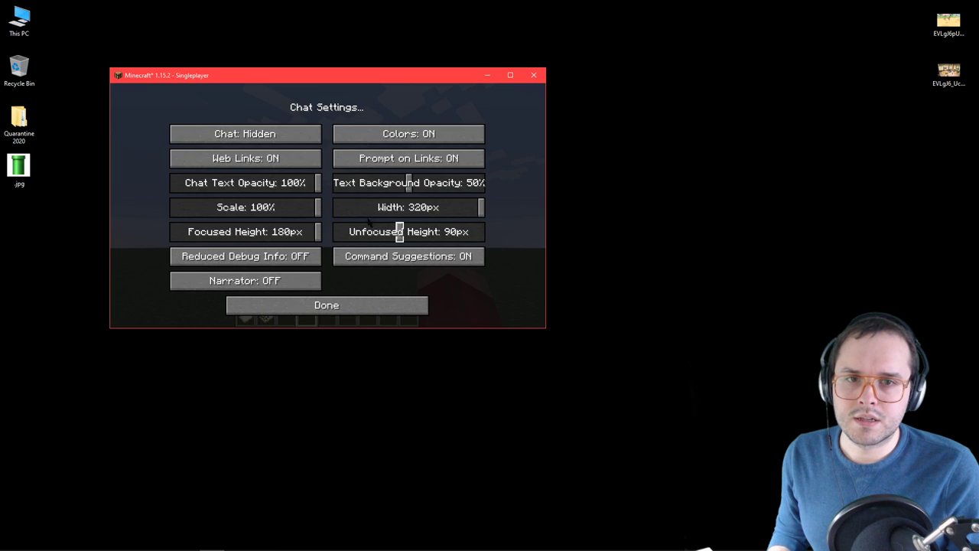
pyautogui.click(245, 134)
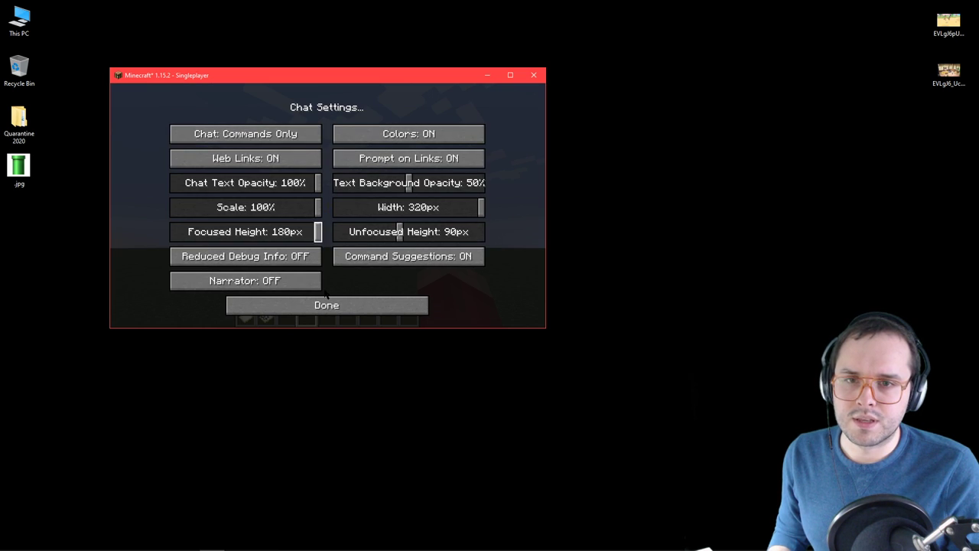
pyautogui.click(326, 304)
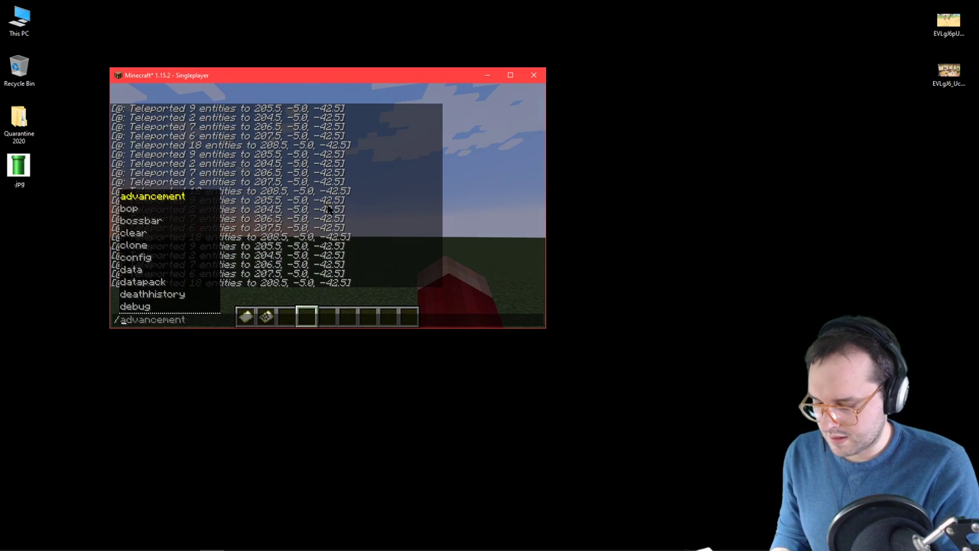
pyautogui.write('/time set day')
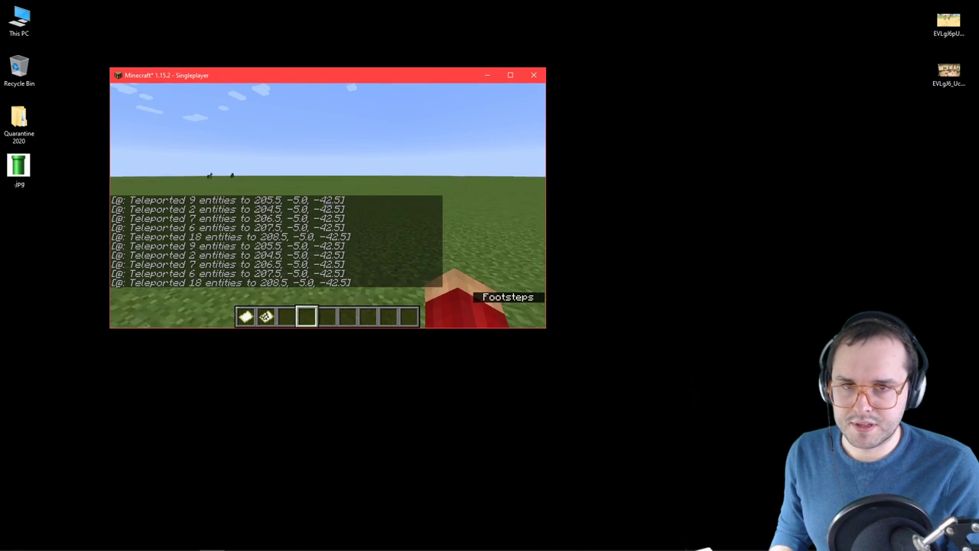
# - Set Chat back to Hidden in Chat Settings and return to the world
pyautogui.press('Escape')
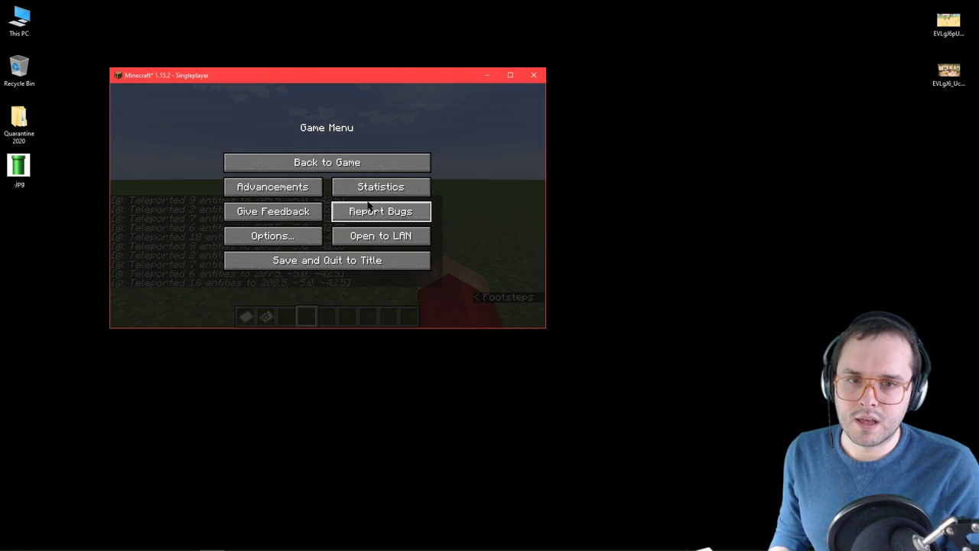
pyautogui.click(272, 236)
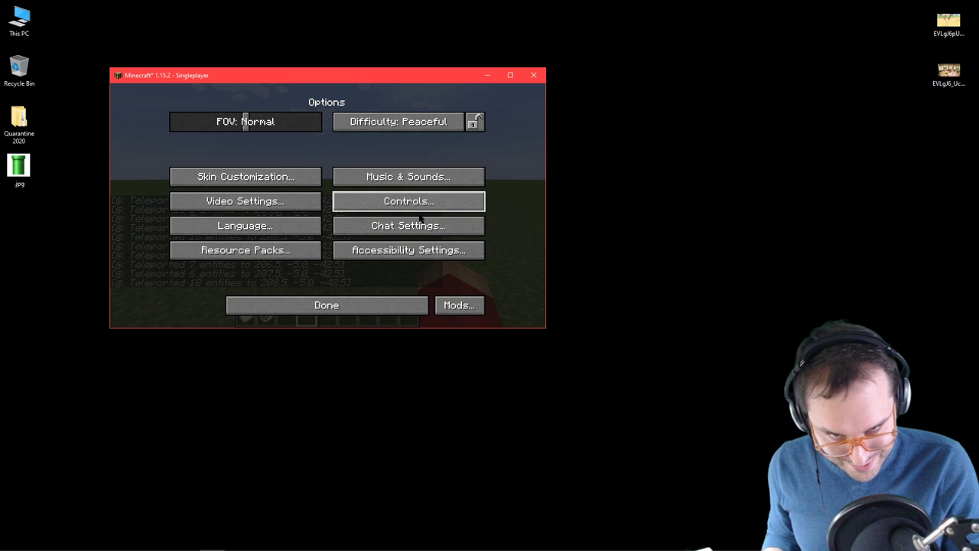
pyautogui.click(406, 225)
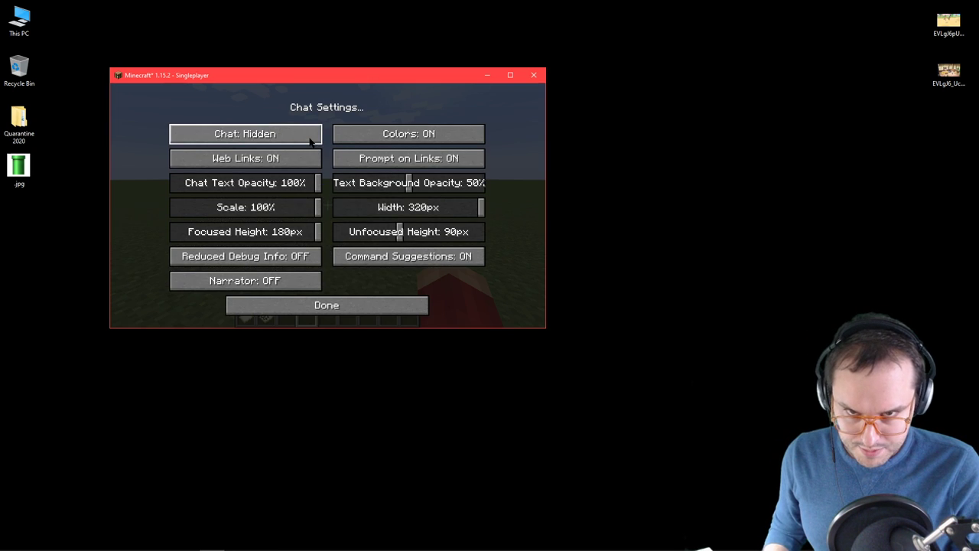
pyautogui.click(326, 305)
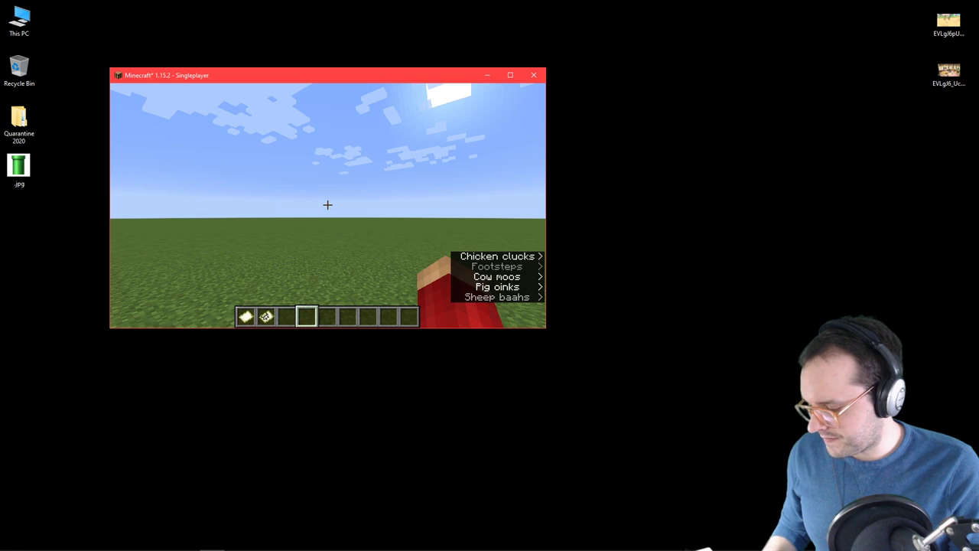
pyautogui.press('f3')
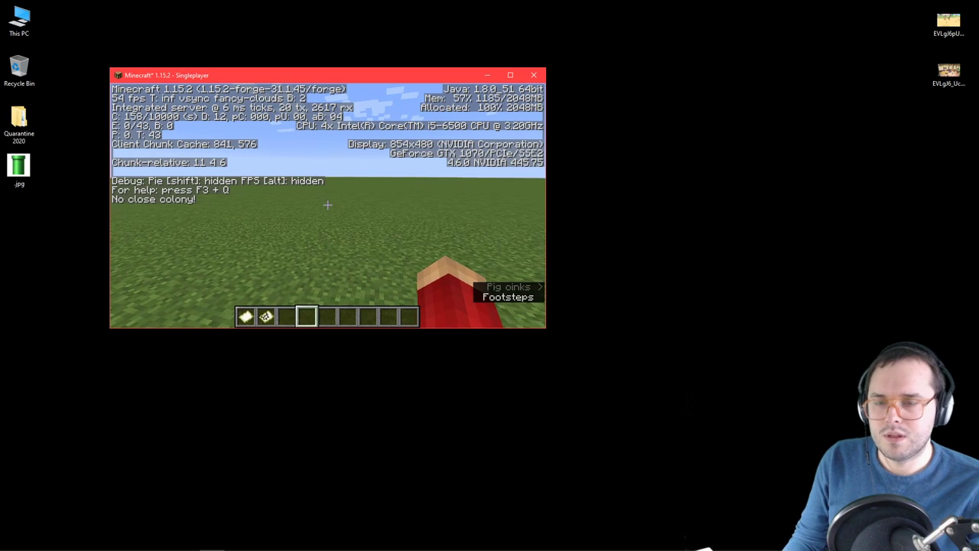
pyautogui.press('f3')
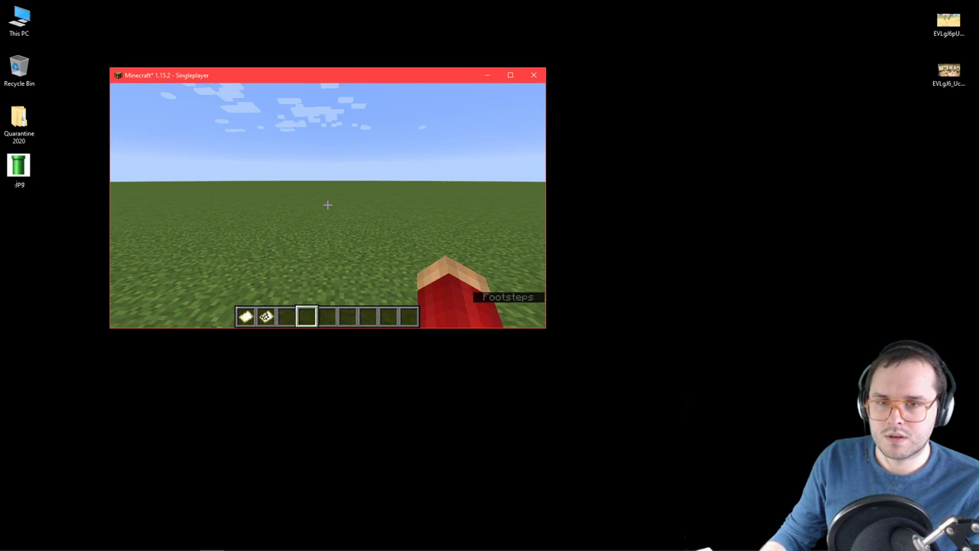
# - Browse the creative inventory's Building Blocks for Smooth Quartz
pyautogui.press('e')
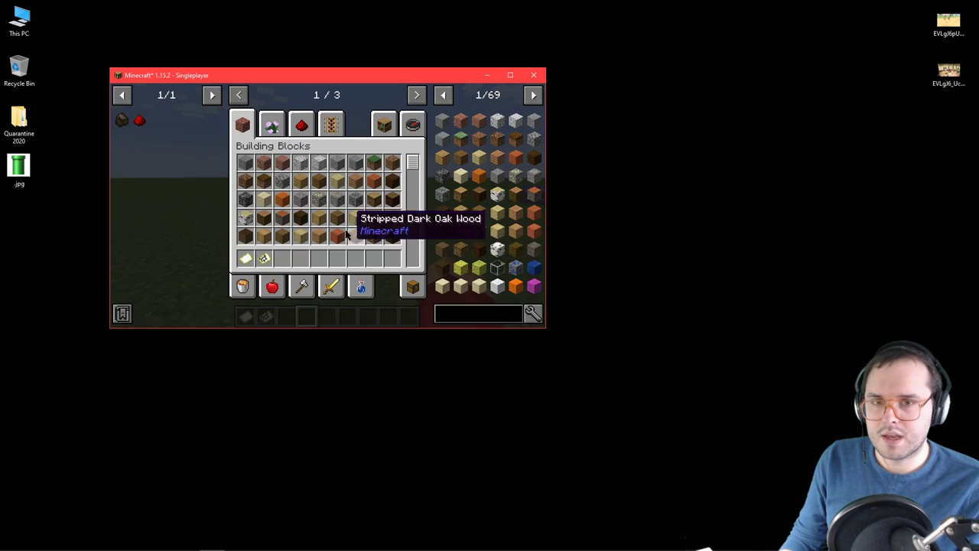
pyautogui.scroll(-3)
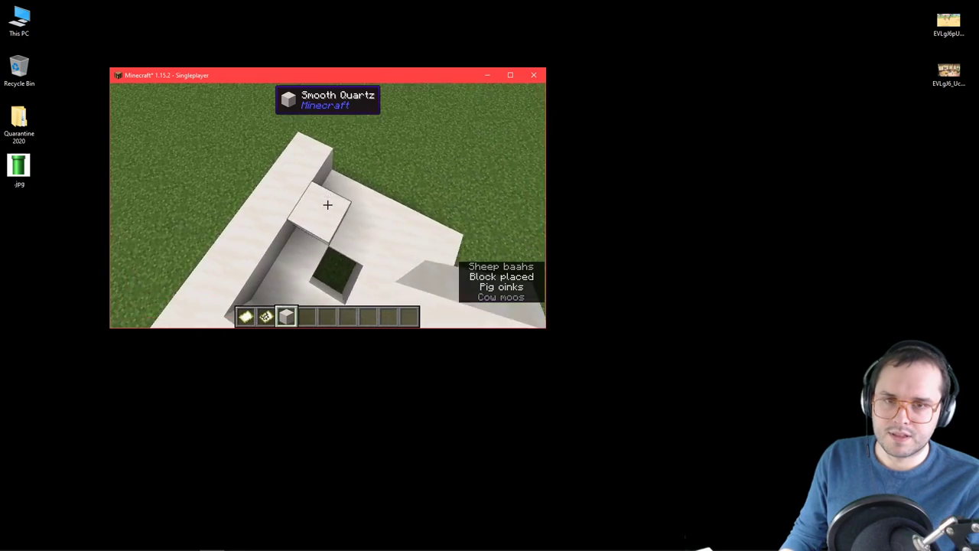
# - Place Smooth Quartz blocks to raise the pot walls around the hollow centre
pyautogui.click(328, 205)
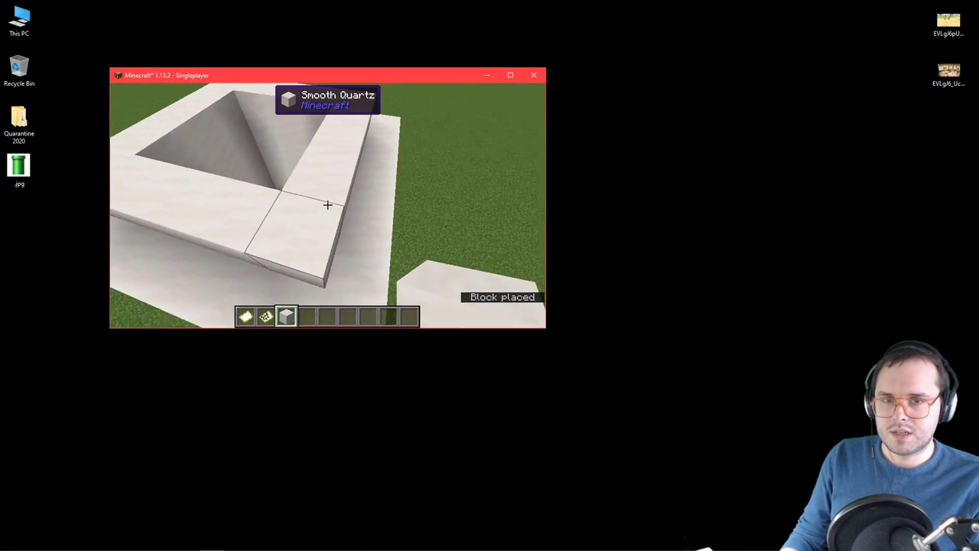
pyautogui.click(328, 205)
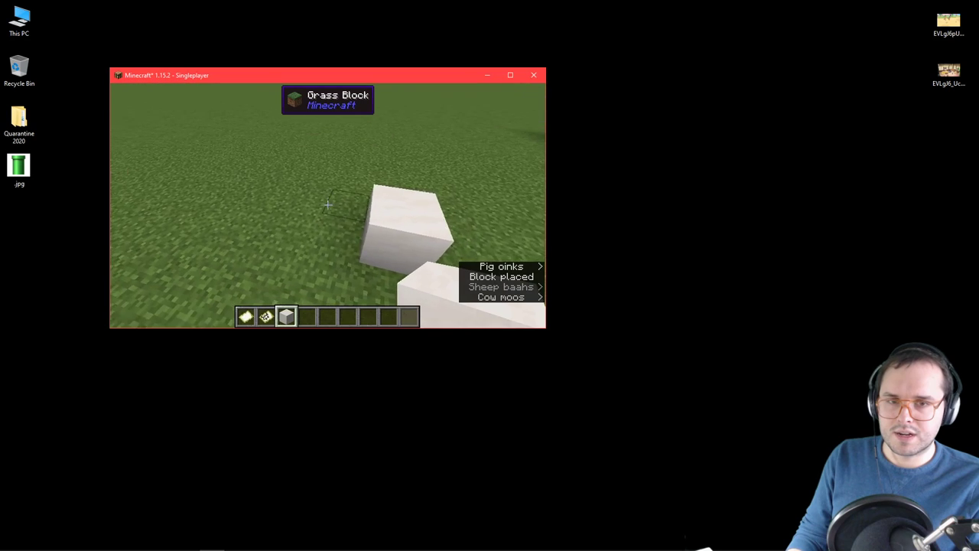
# - Place the final quartz block of the rim and pause to the Game Menu
pyautogui.click(328, 205)
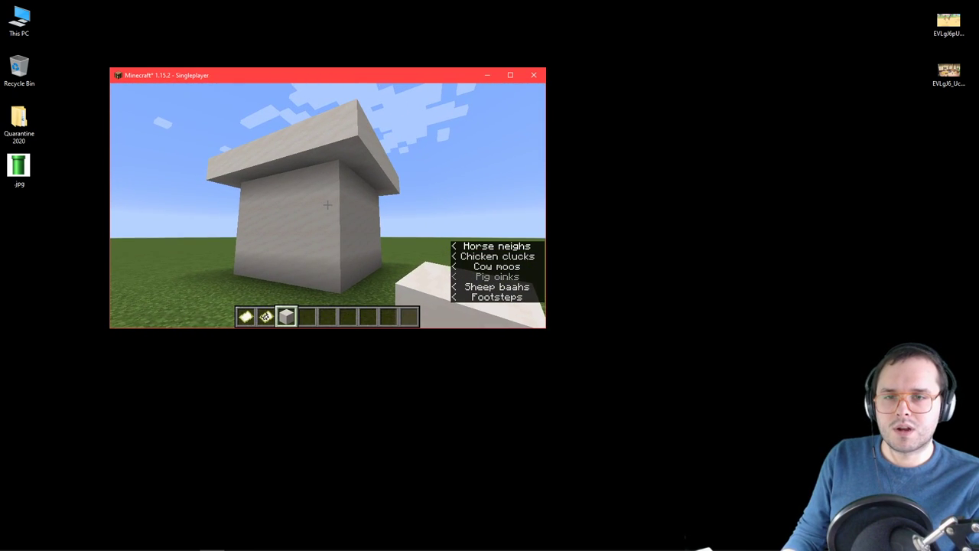
pyautogui.press('Escape')
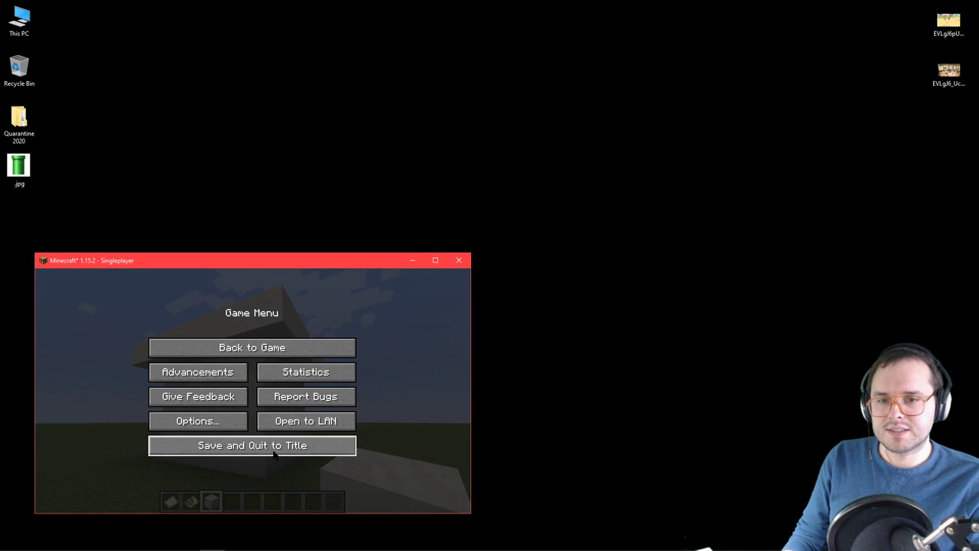
# - Save and quit to title, then open Le Minecrafts > Mineways in File Explorer
pyautogui.click(250, 445)
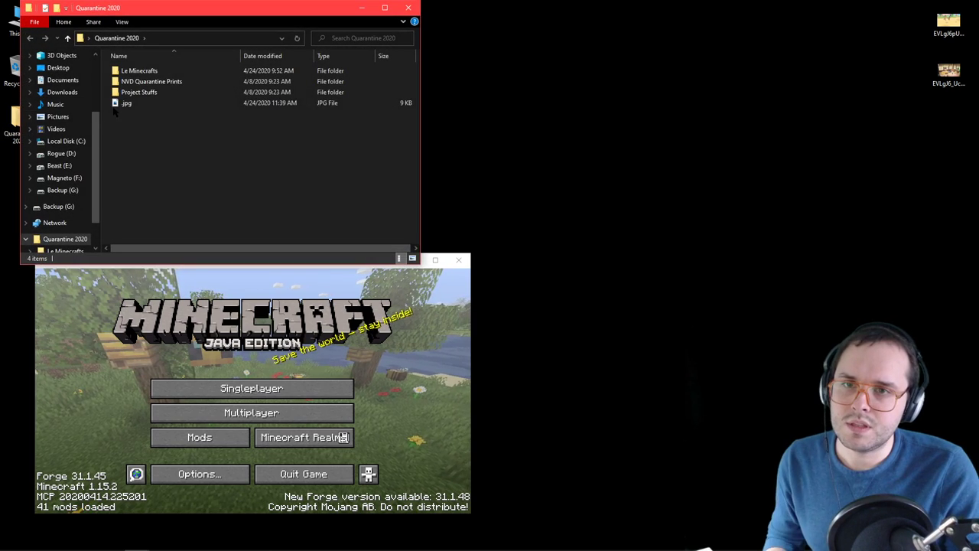
pyautogui.doubleClick(139, 70)
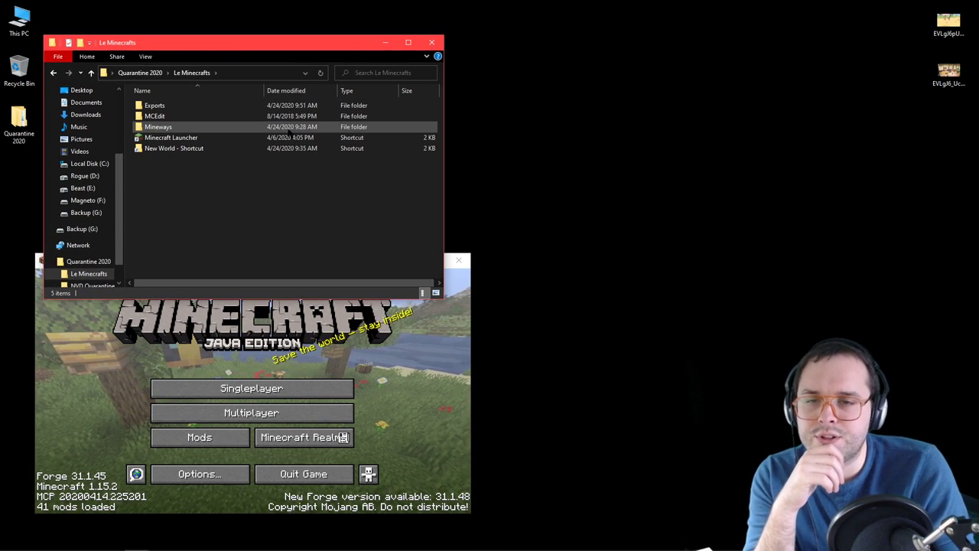
pyautogui.moveTo(174, 147)
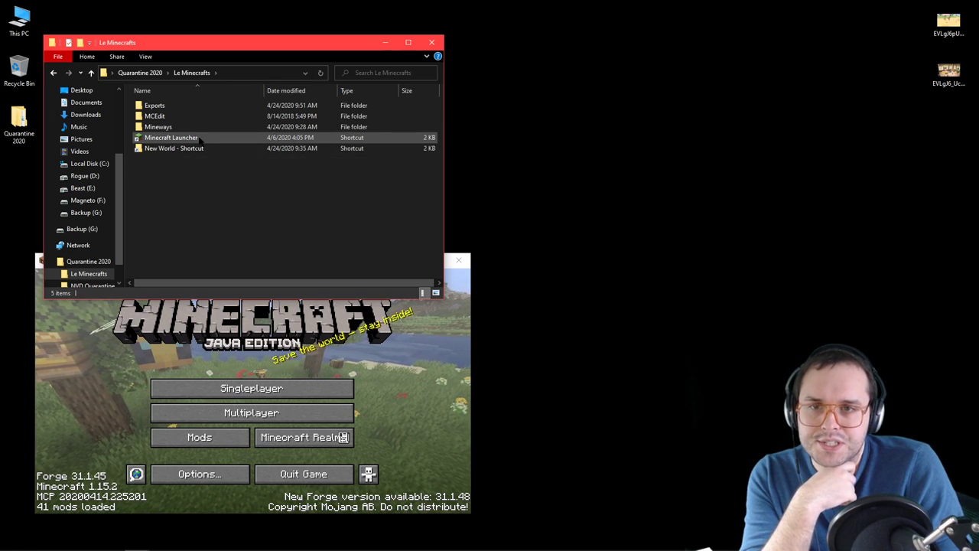
pyautogui.moveTo(171, 138)
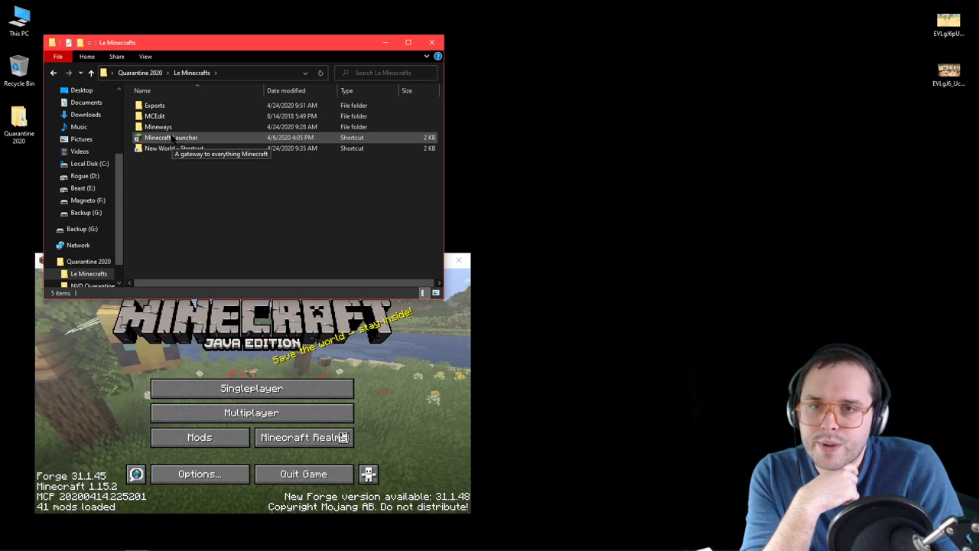
pyautogui.moveTo(159, 125)
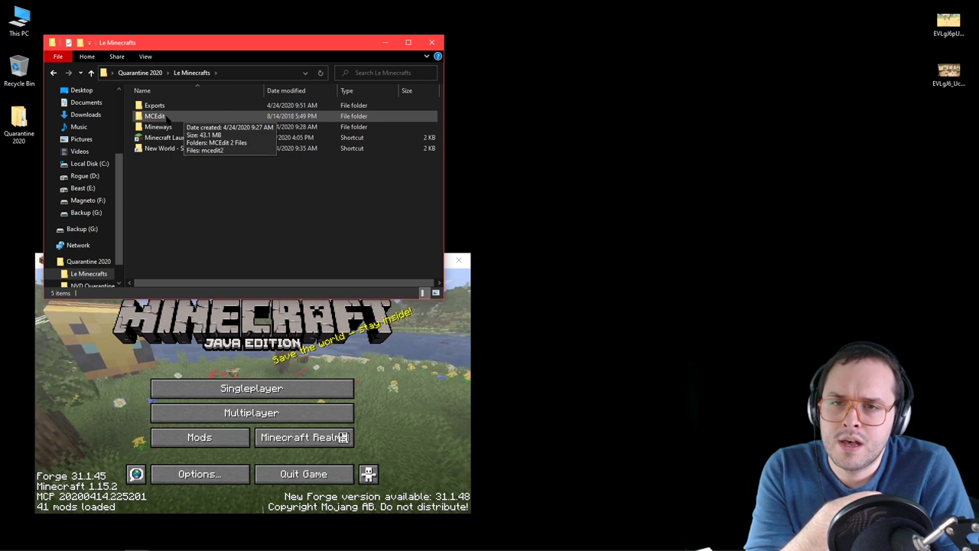
pyautogui.doubleClick(160, 126)
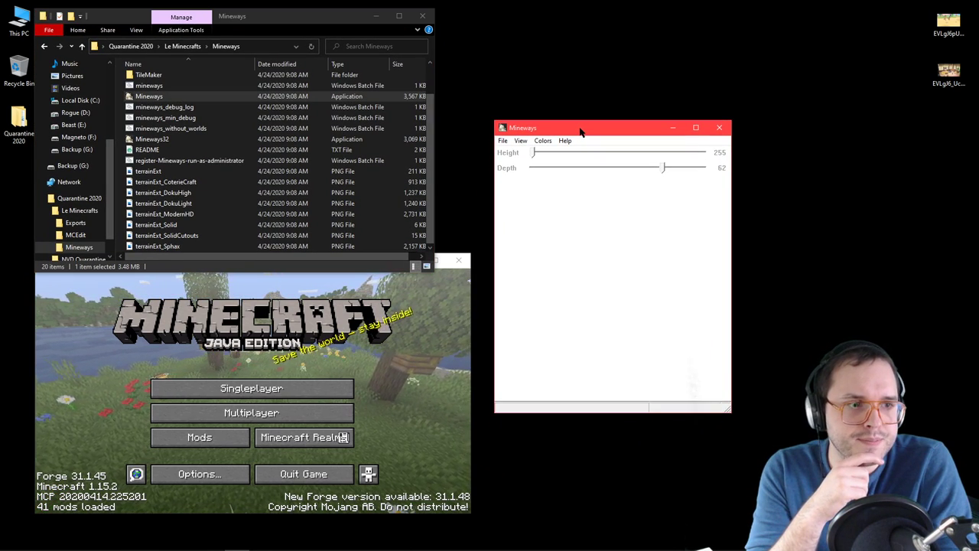
# - Load New World via File > Open World to show its top-down map
pyautogui.click(502, 140)
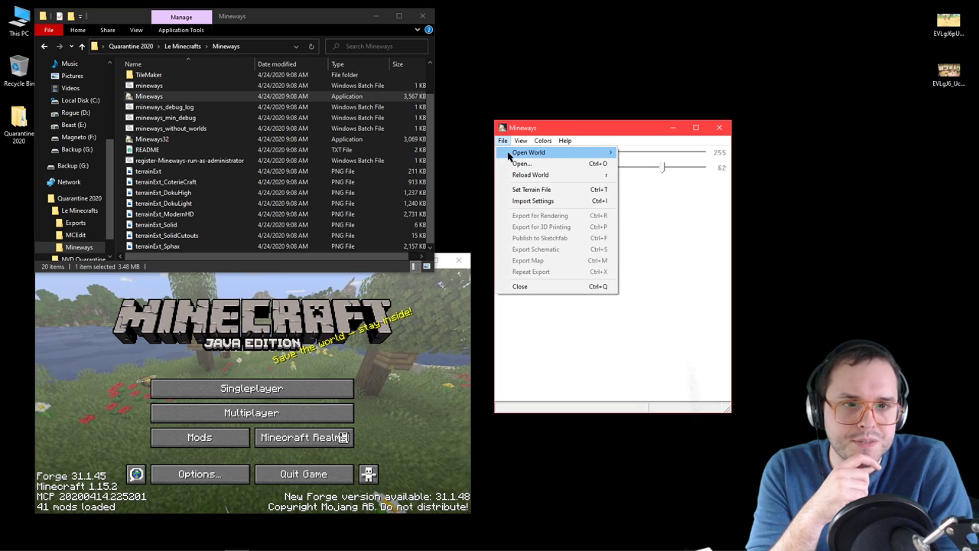
pyautogui.moveTo(529, 153)
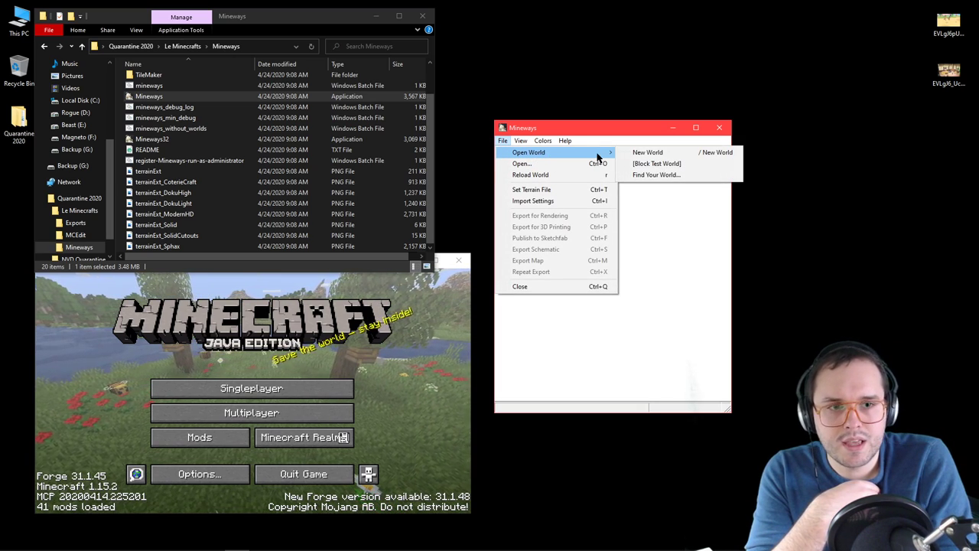
pyautogui.moveTo(655, 162)
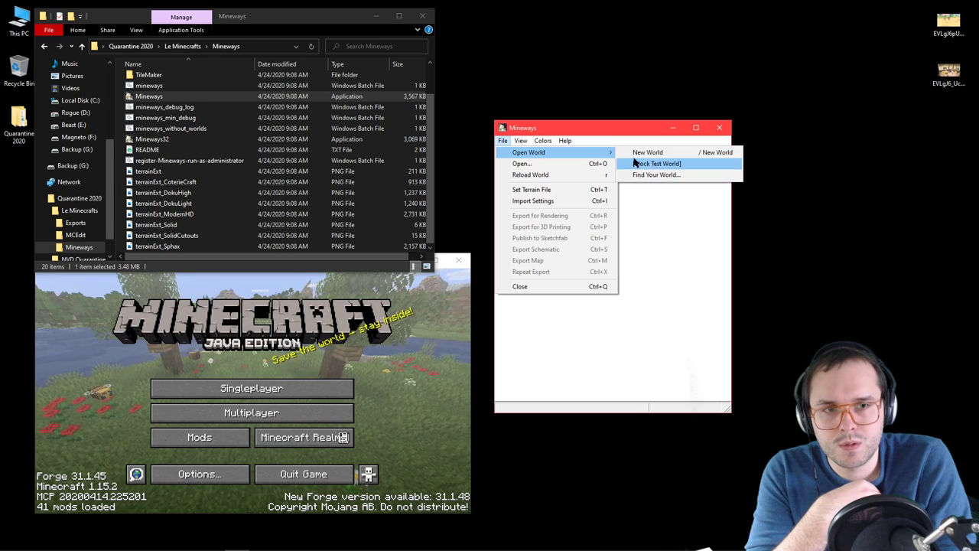
pyautogui.moveTo(648, 152)
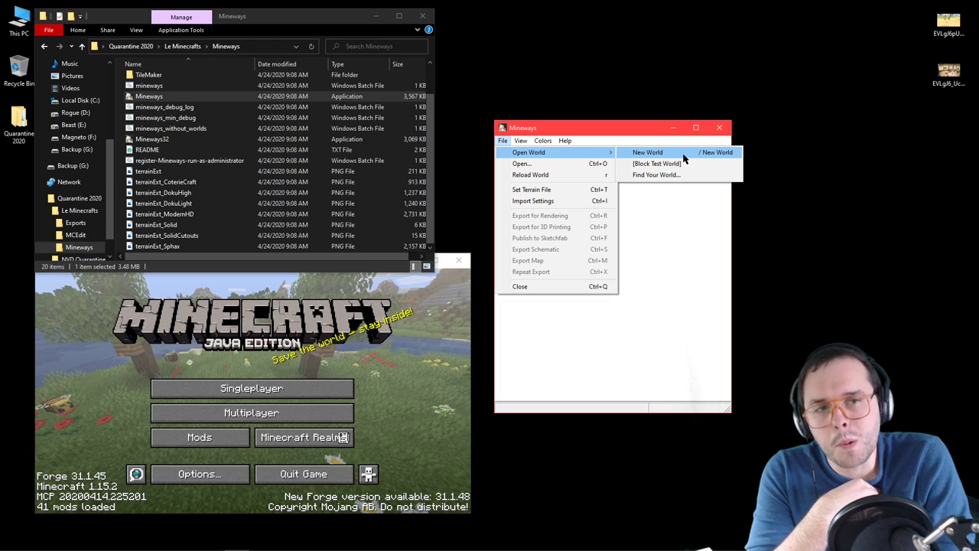
pyautogui.moveTo(670, 174)
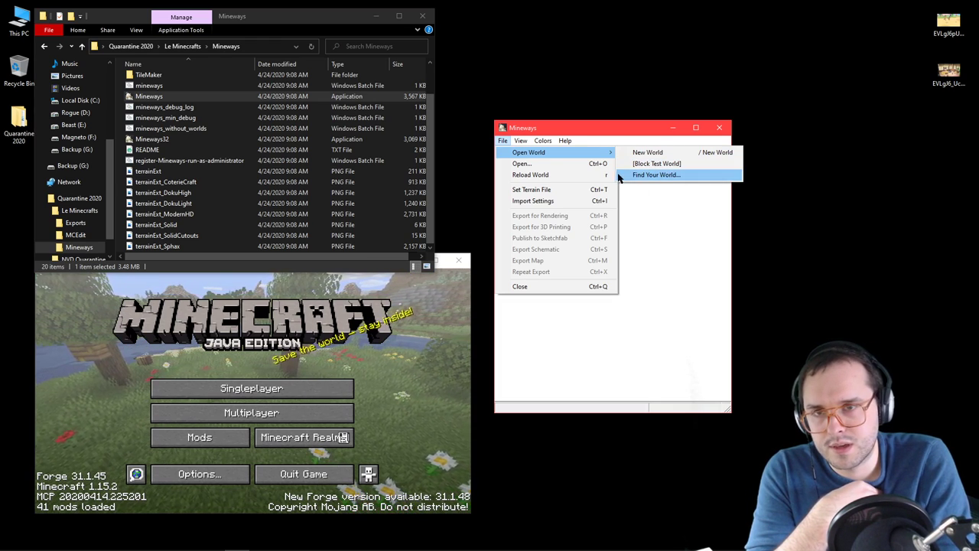
pyautogui.moveTo(655, 162)
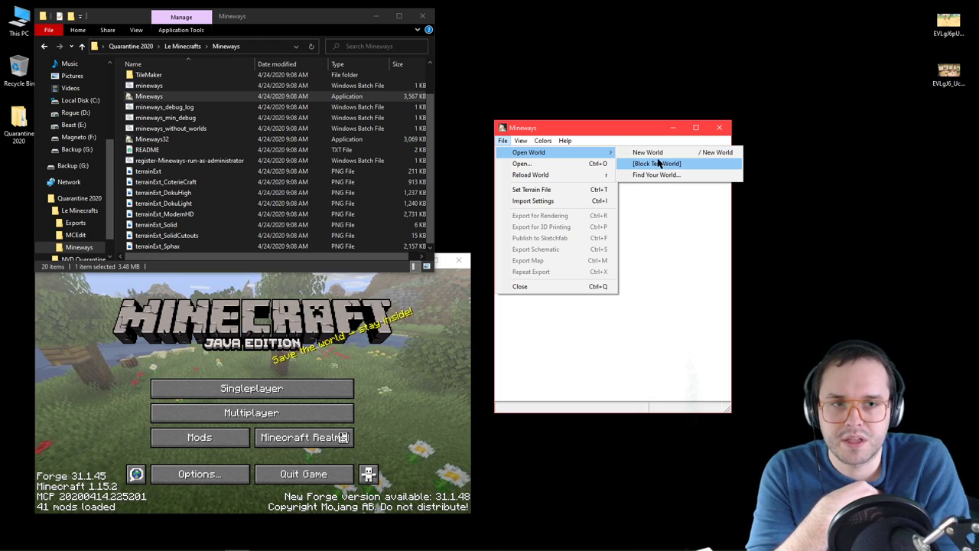
pyautogui.click(656, 162)
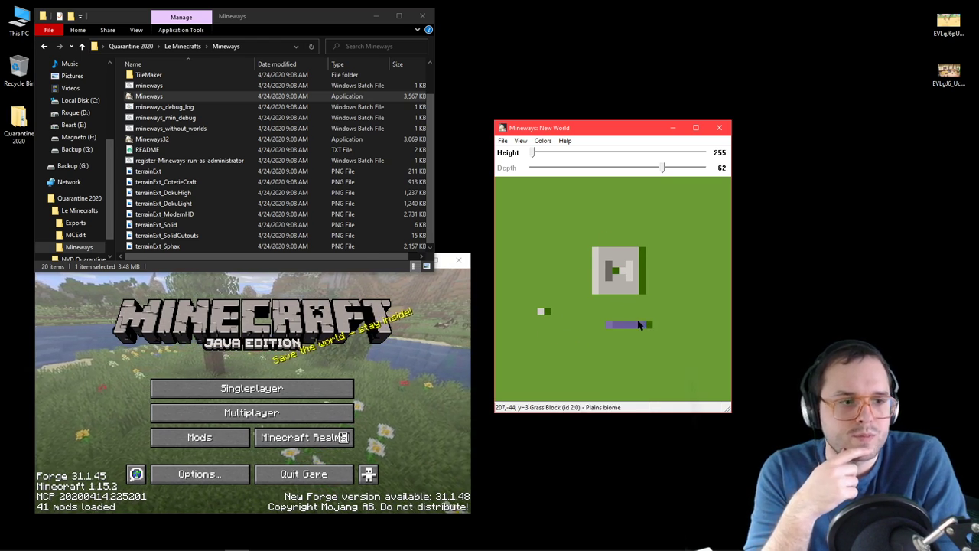
pyautogui.moveTo(554, 306)
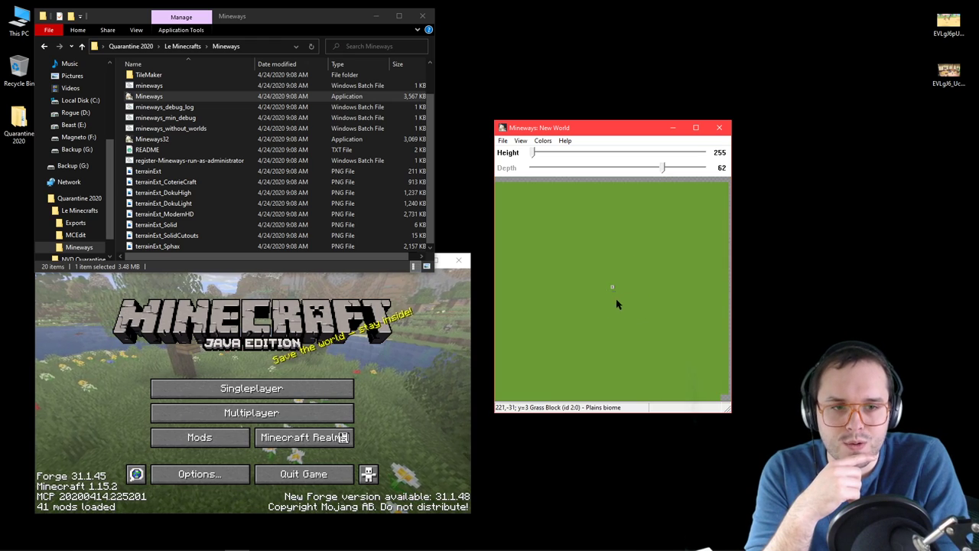
pyautogui.moveTo(578, 235)
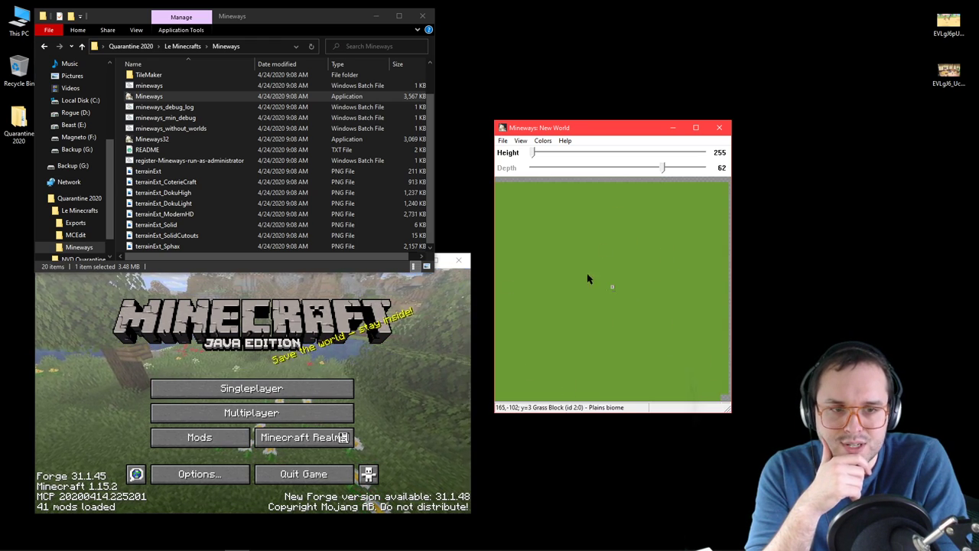
# - Show the map area holding the quartz flower-pot build on the plains grass
pyautogui.click(615, 276)
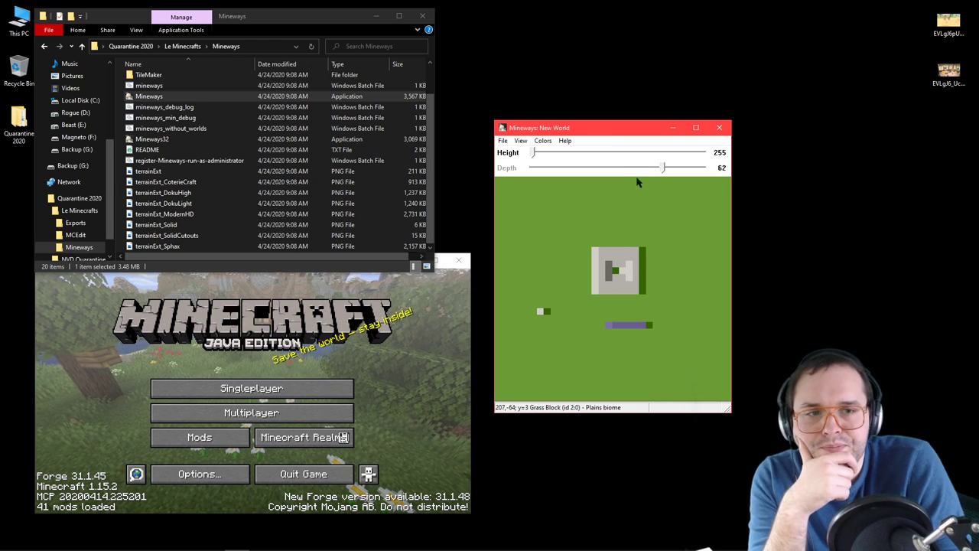
pyautogui.moveTo(514, 170)
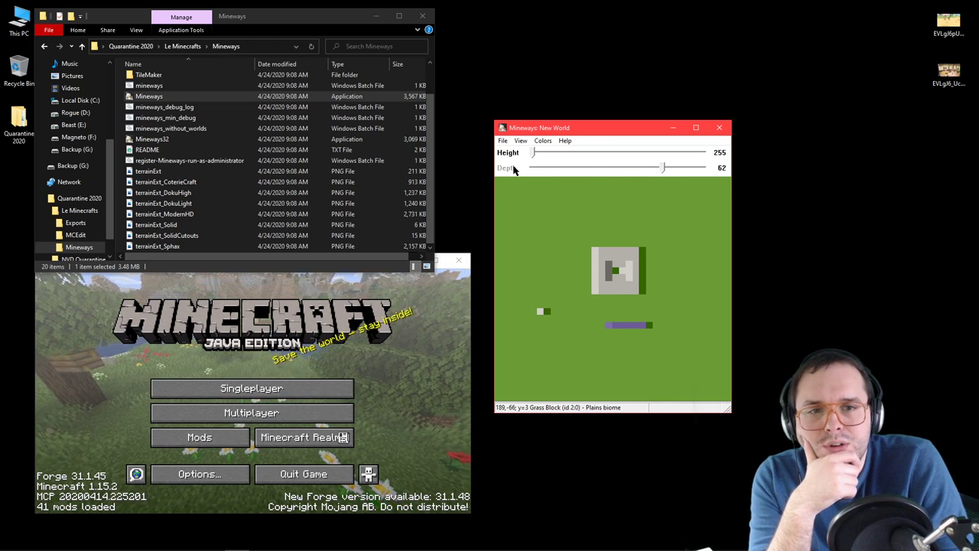
# - Drop the Depth limit to the bottom and pull the Height limit down near the pot
pyautogui.moveTo(661, 166); pyautogui.dragTo(718, 167)
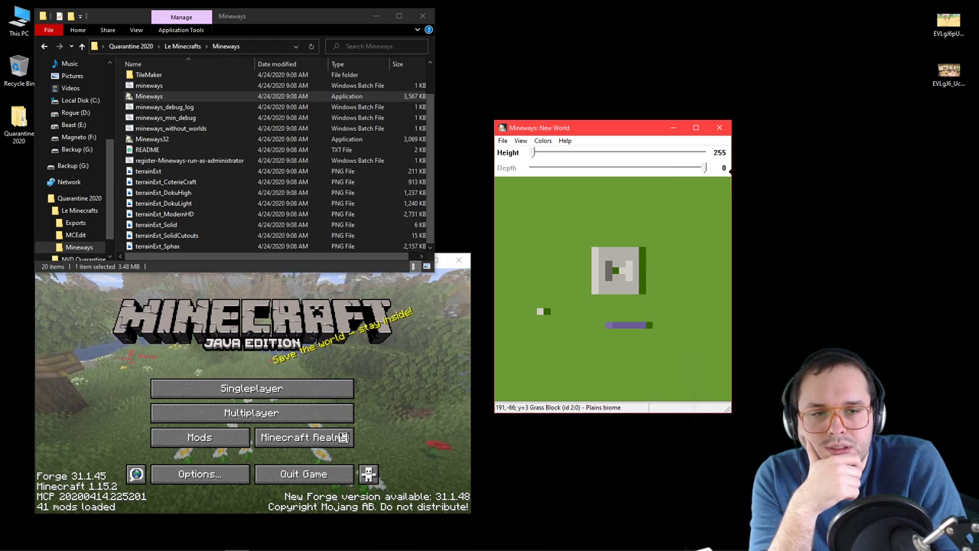
pyautogui.moveTo(655, 205)
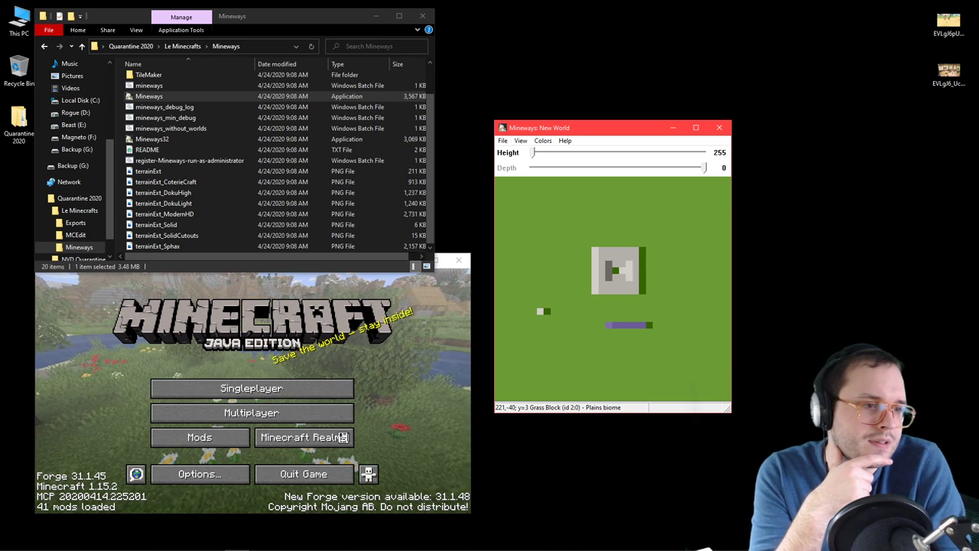
pyautogui.moveTo(704, 153); pyautogui.dragTo(573, 153)
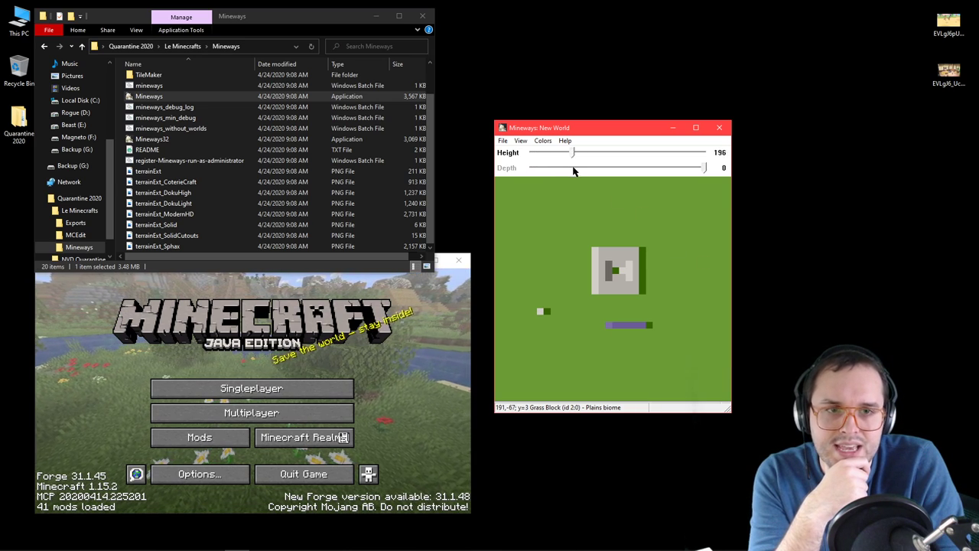
pyautogui.moveTo(573, 153); pyautogui.dragTo(703, 153)
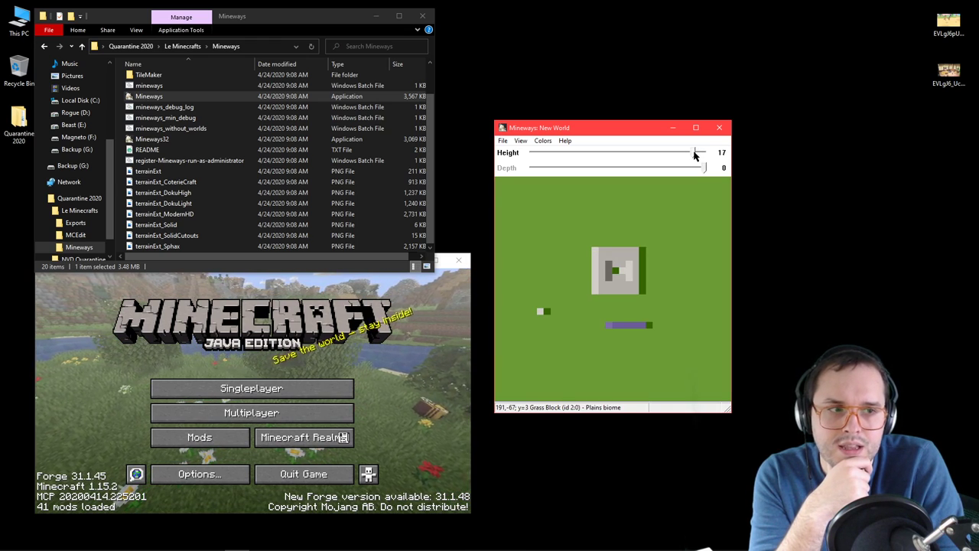
pyautogui.moveTo(691, 153); pyautogui.dragTo(702, 153)
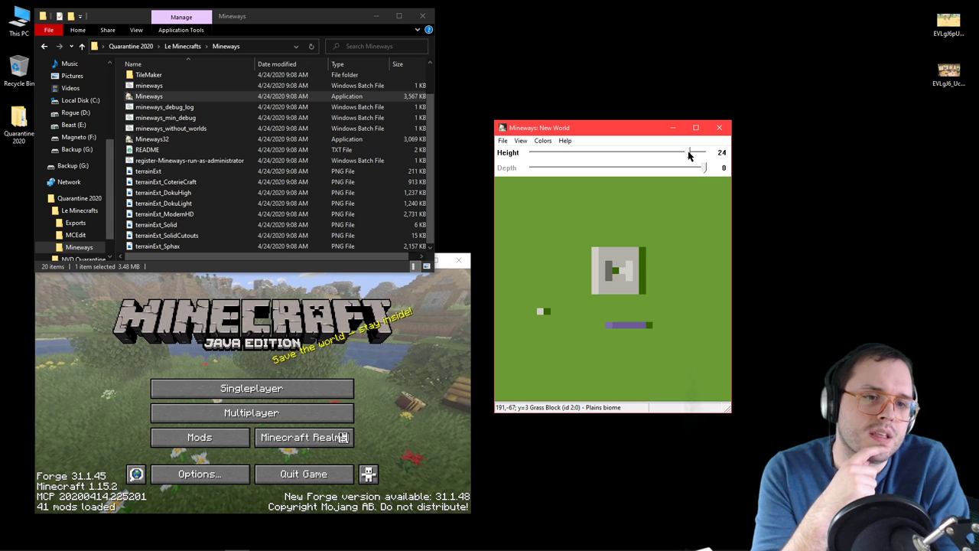
pyautogui.moveTo(691, 153); pyautogui.dragTo(704, 153)
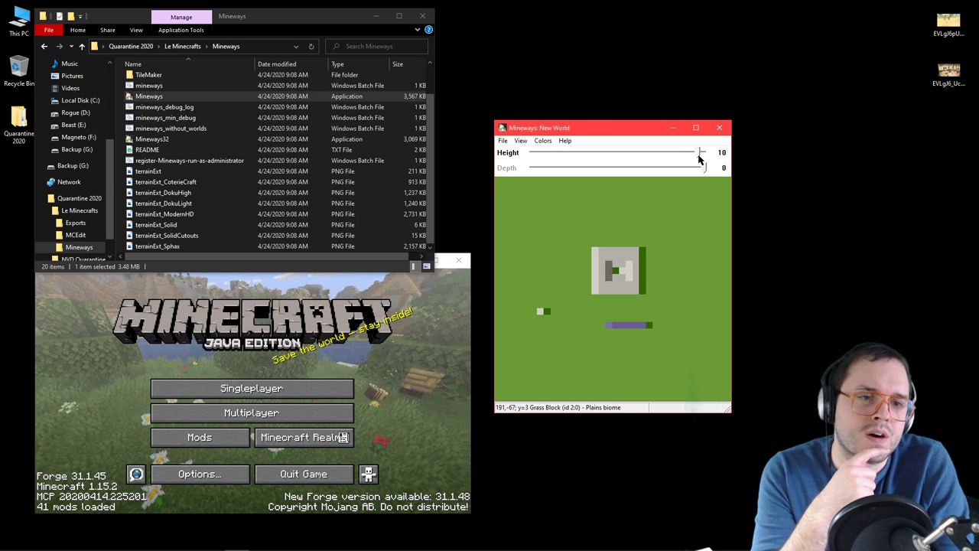
# - Sweep the Height limit up and down through the pot's layers until only the pot shows
pyautogui.moveTo(701, 152); pyautogui.dragTo(702, 156)
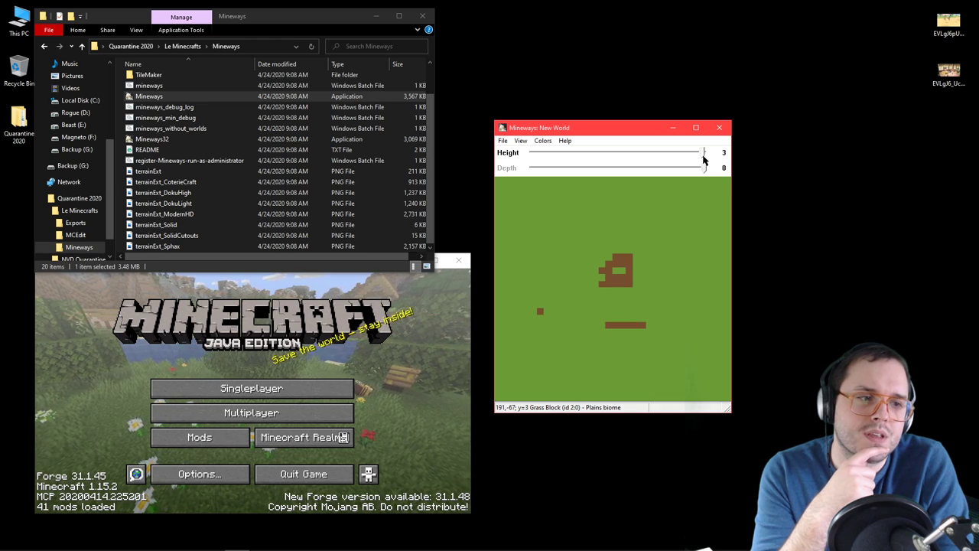
pyautogui.moveTo(702, 153); pyautogui.dragTo(696, 153)
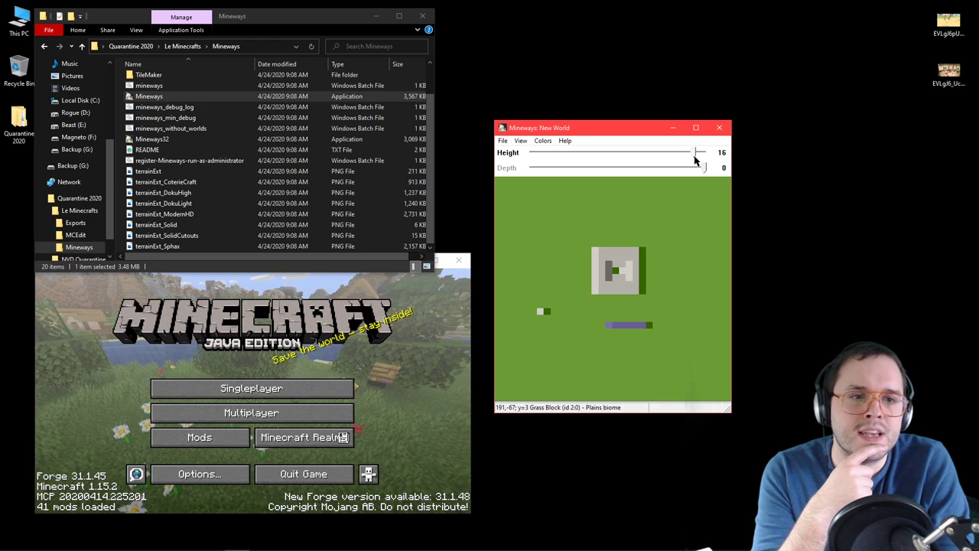
pyautogui.moveTo(700, 153); pyautogui.dragTo(698, 153)
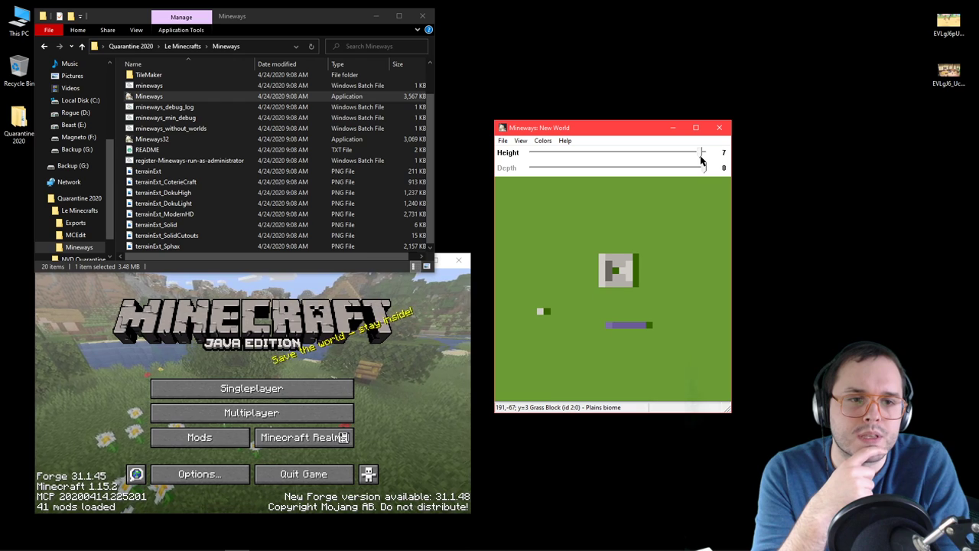
pyautogui.moveTo(691, 153); pyautogui.dragTo(703, 153)
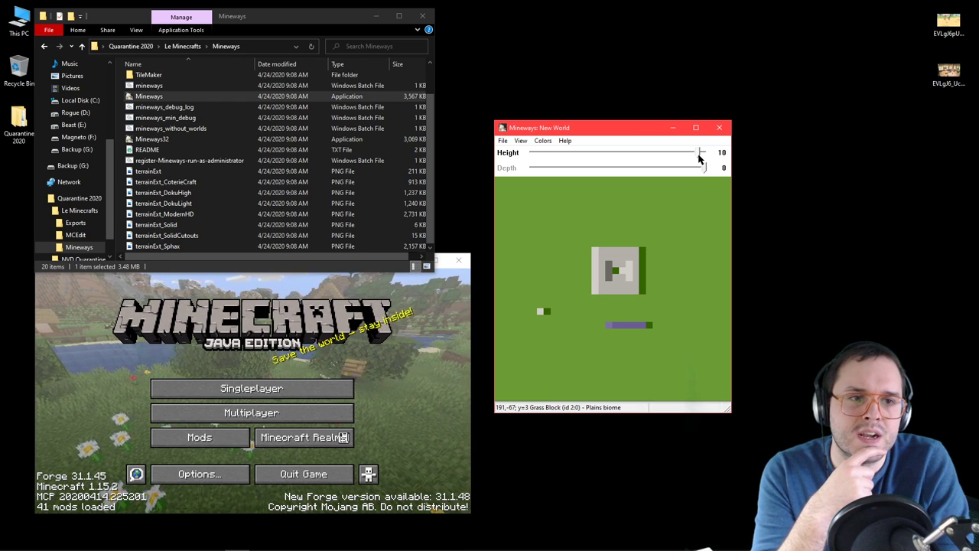
pyautogui.moveTo(701, 152); pyautogui.dragTo(702, 161)
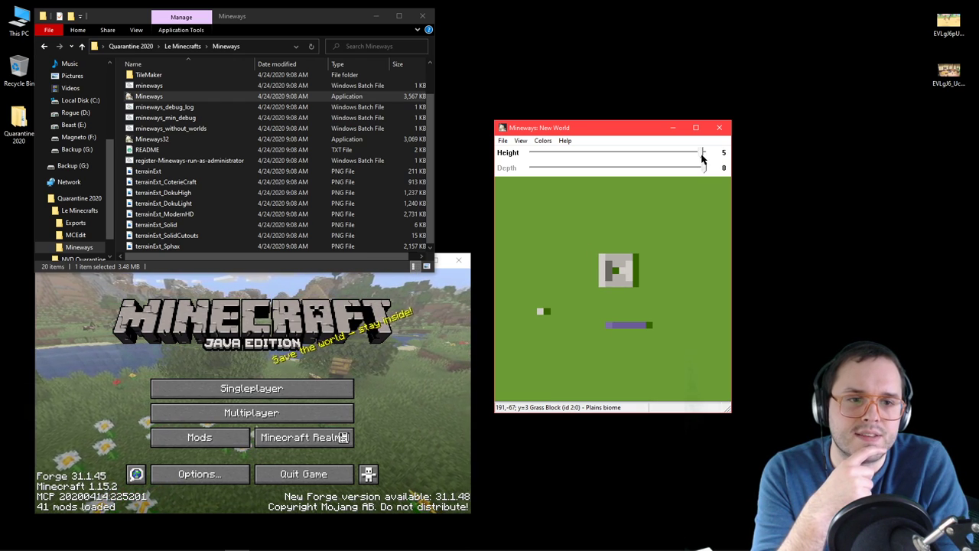
pyautogui.moveTo(700, 153); pyautogui.dragTo(702, 153)
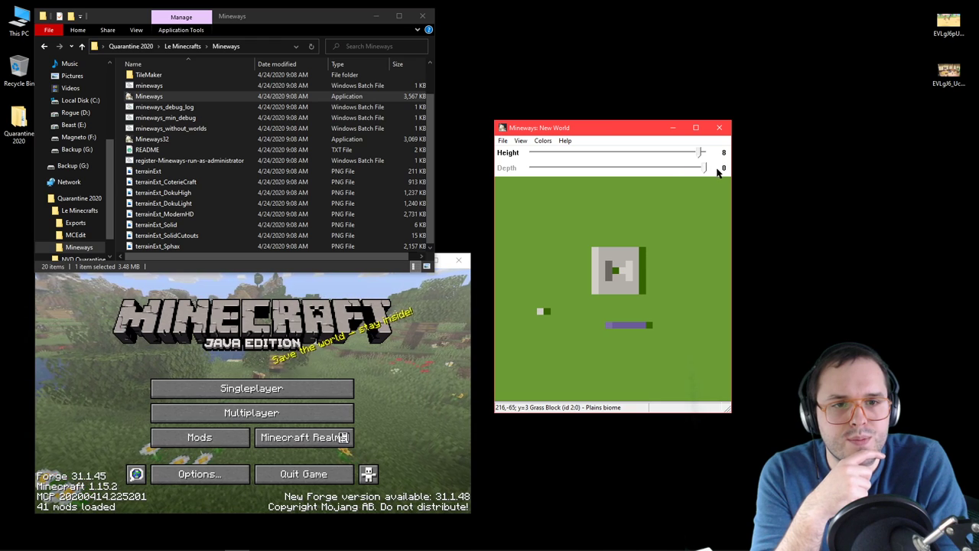
pyautogui.moveTo(712, 189)
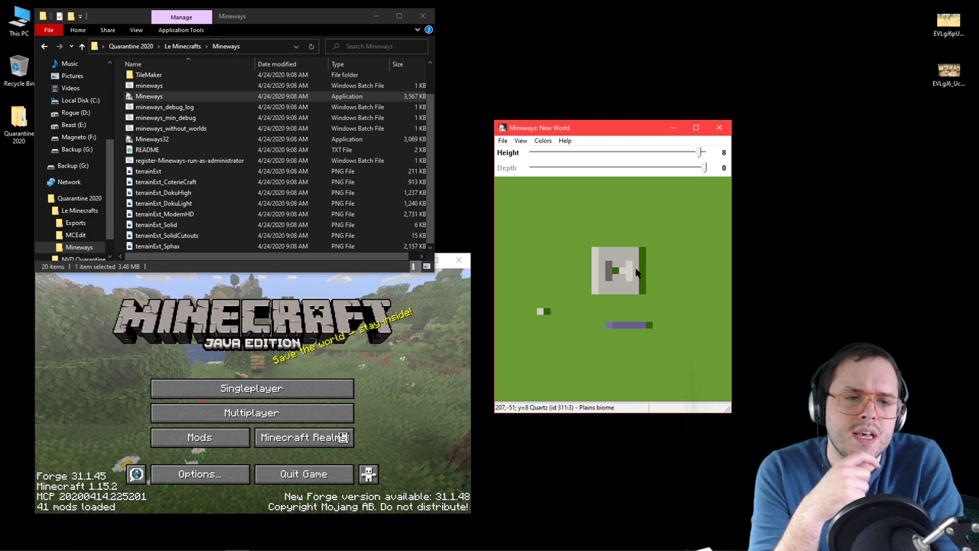
pyautogui.moveTo(589, 263)
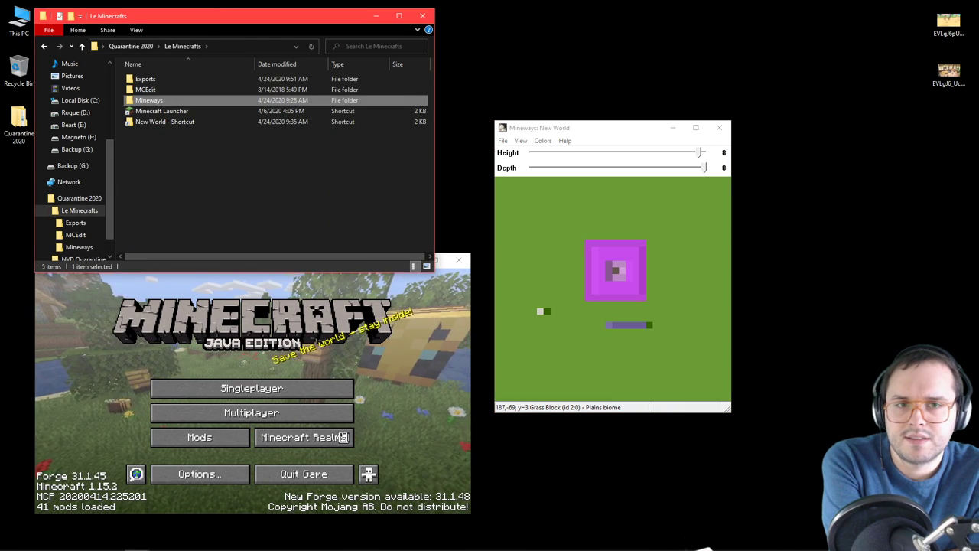
# - Start Export for 3D Printing of the selected pot from the File menu
pyautogui.click(502, 141)
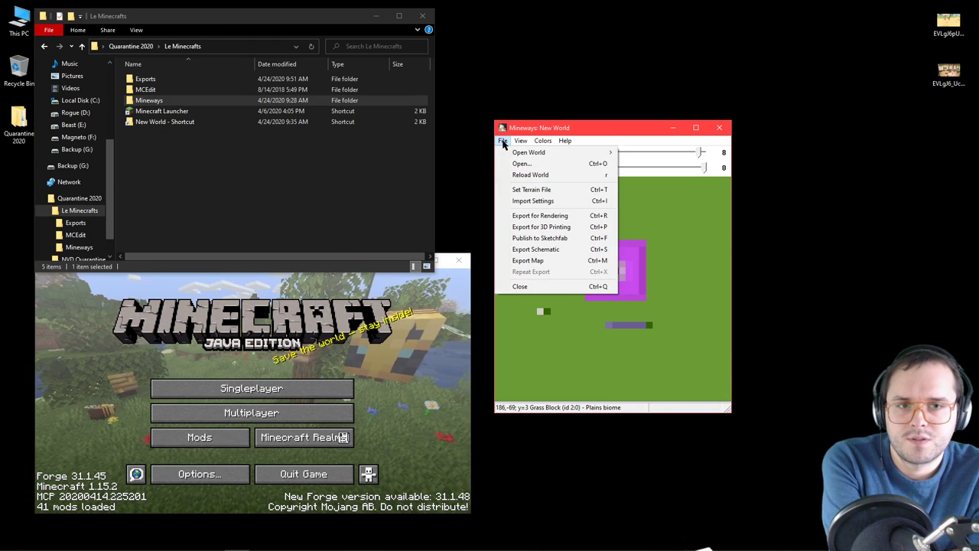
pyautogui.moveTo(520, 286)
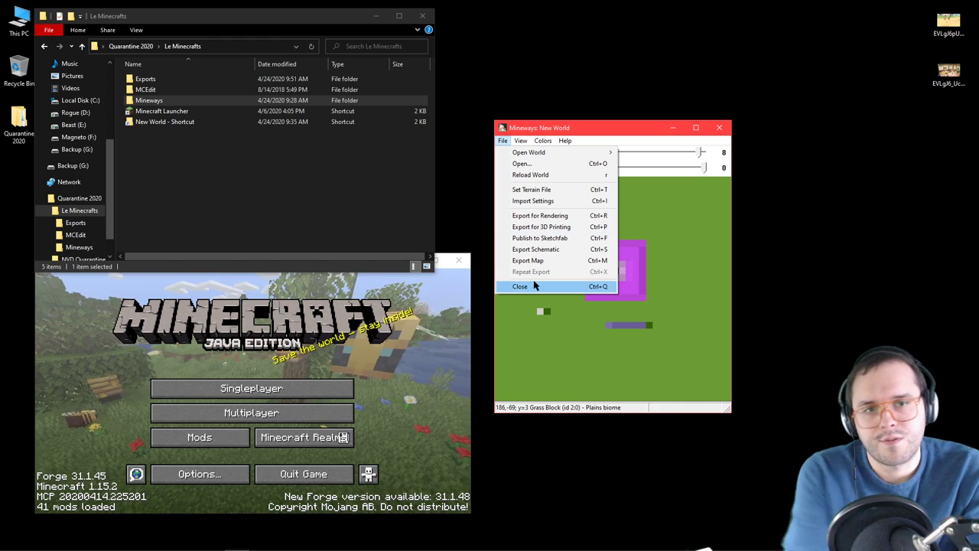
pyautogui.click(541, 226)
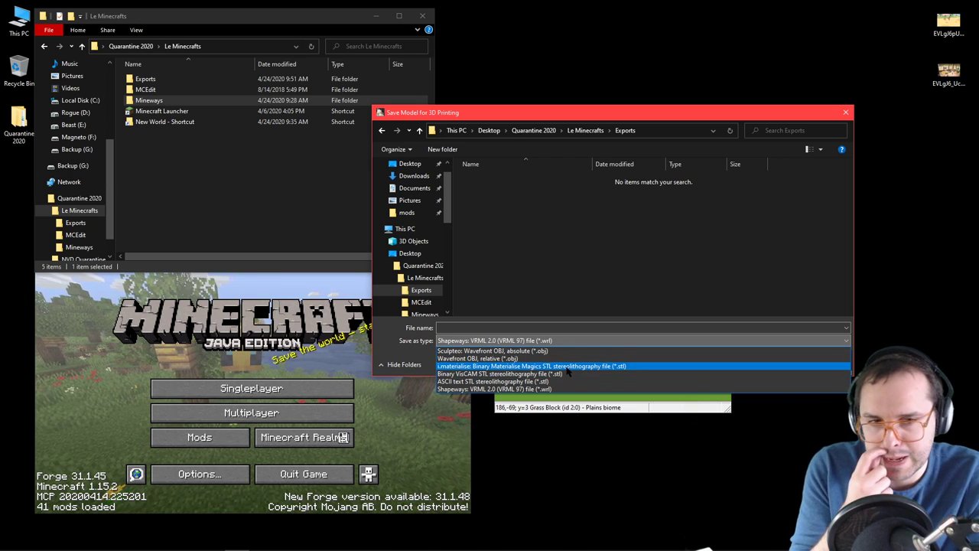
# - Save the export as binary Materialise Magics STL named flowerpot in the Exports folder
pyautogui.click(529, 366)
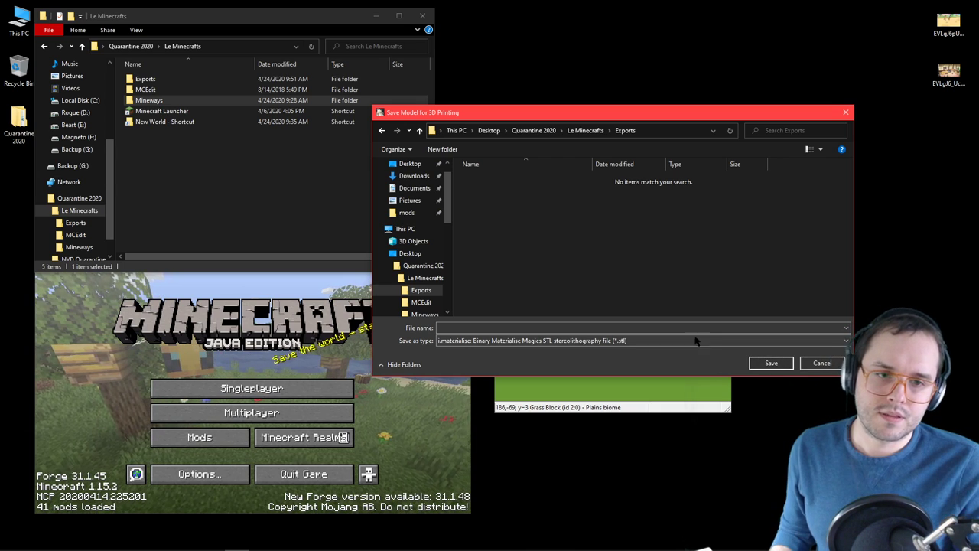
pyautogui.click(643, 327)
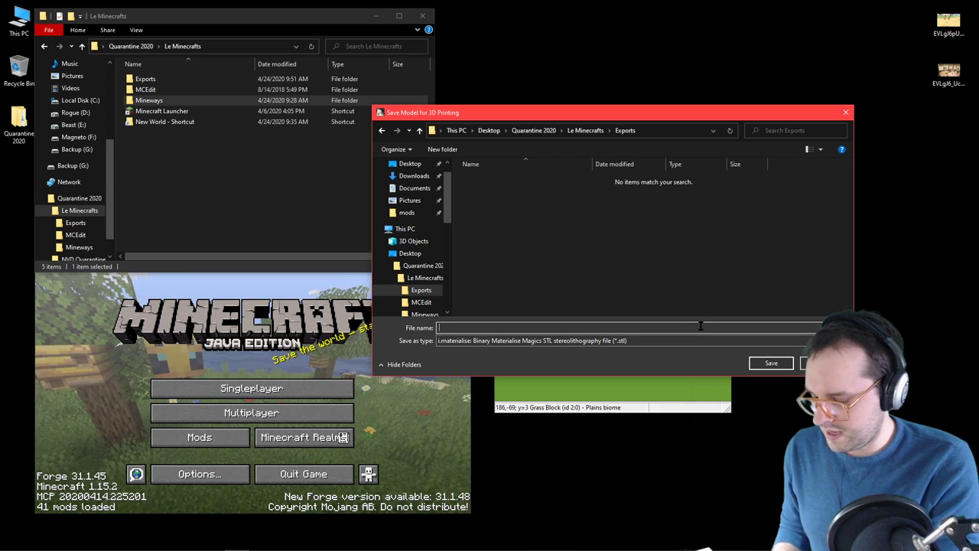
pyautogui.write('flowerpot')
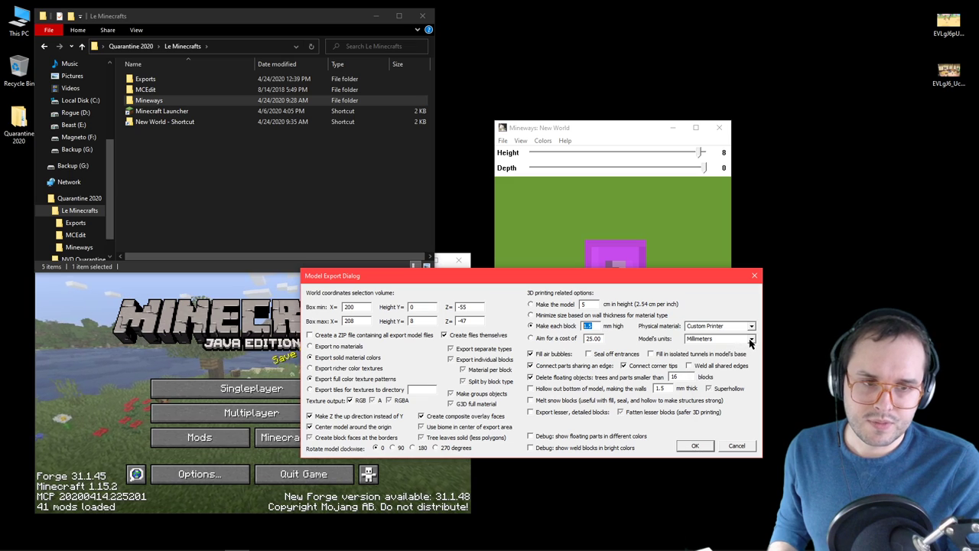
# - Edit the per-block height in mm and browse Physical material, keeping Custom Printer
pyautogui.click(751, 340)
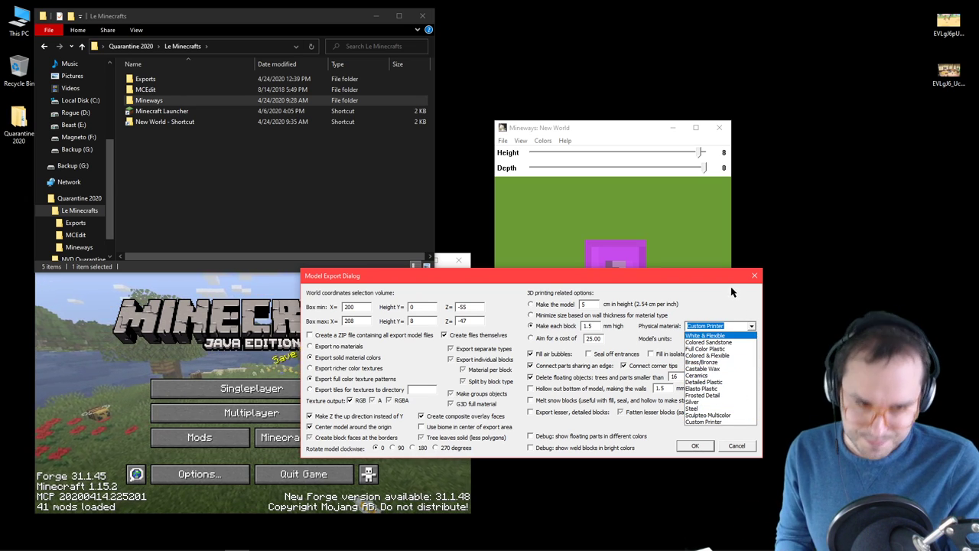
pyautogui.click(704, 422)
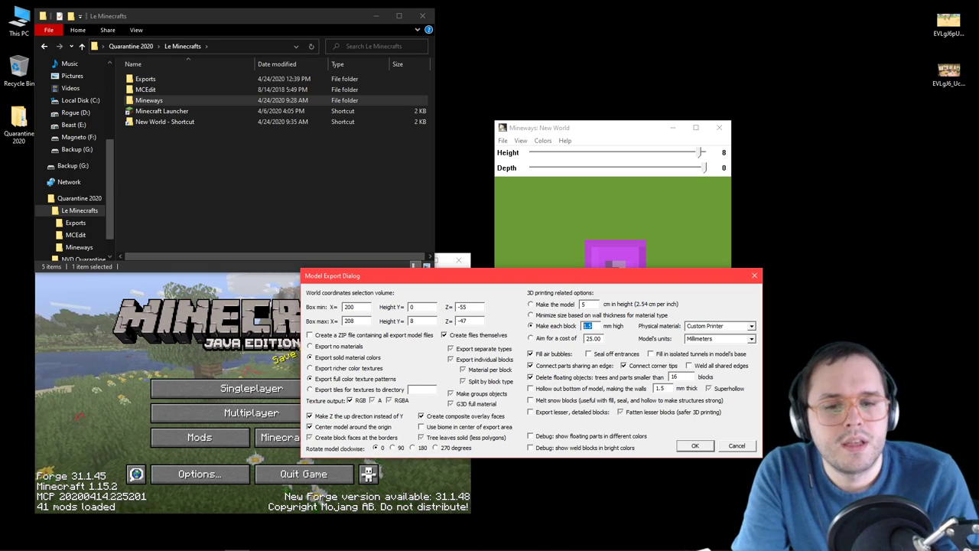
# - Confirm the export, dismiss the write warning and select the Flowerpot 3D object in Exports
pyautogui.click(694, 445)
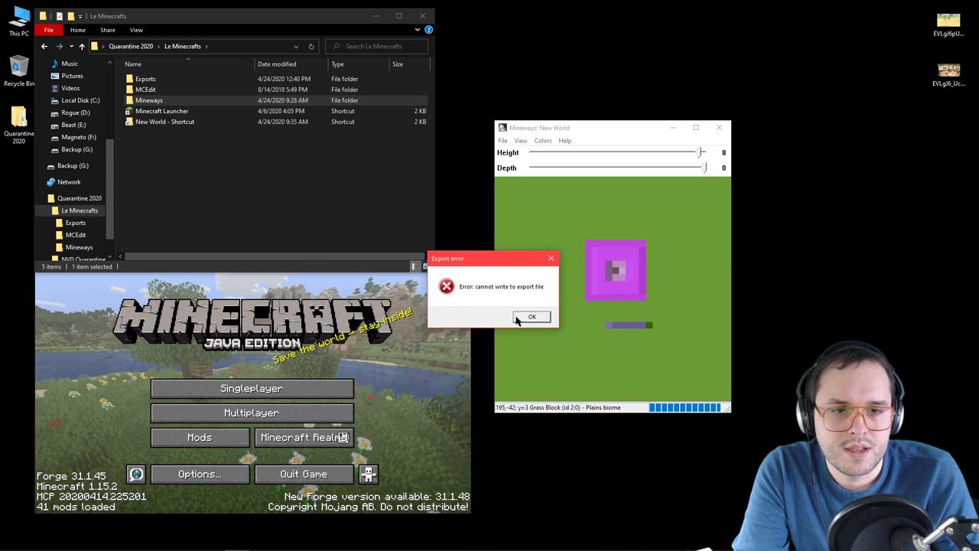
pyautogui.click(533, 317)
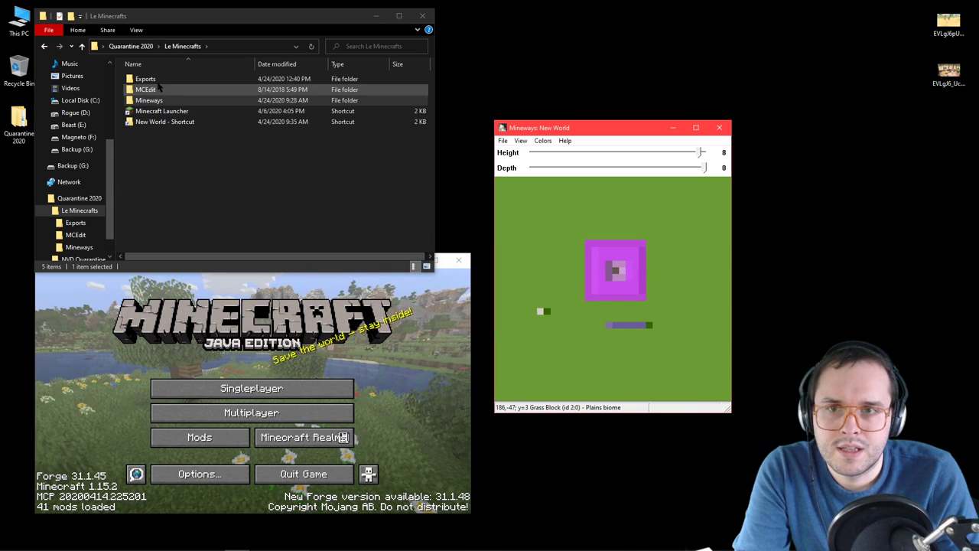
pyautogui.doubleClick(145, 78)
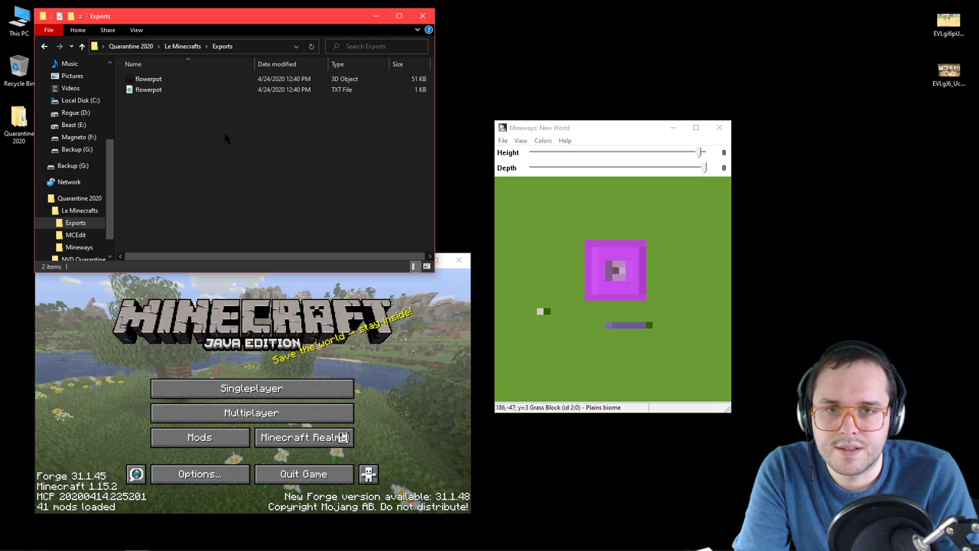
pyautogui.click(148, 79)
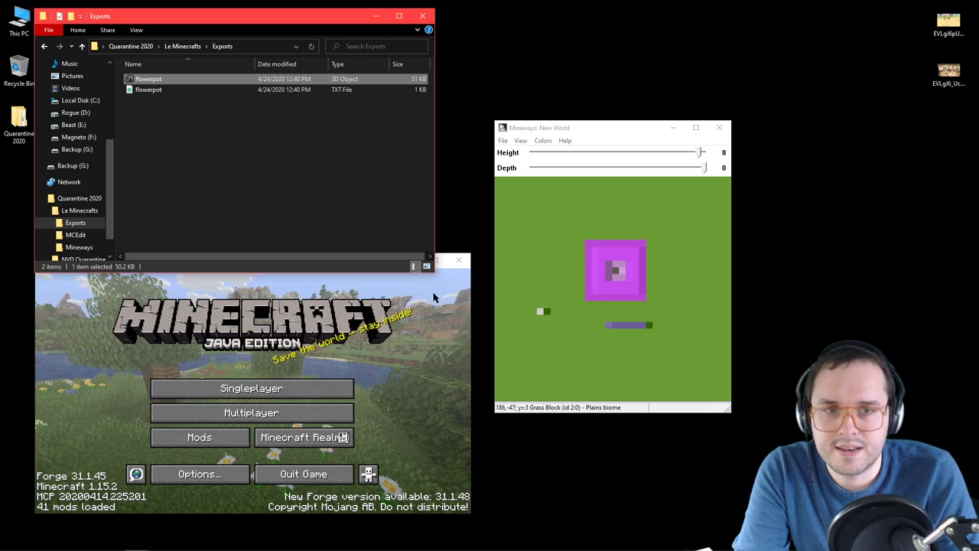
pyautogui.click(565, 141)
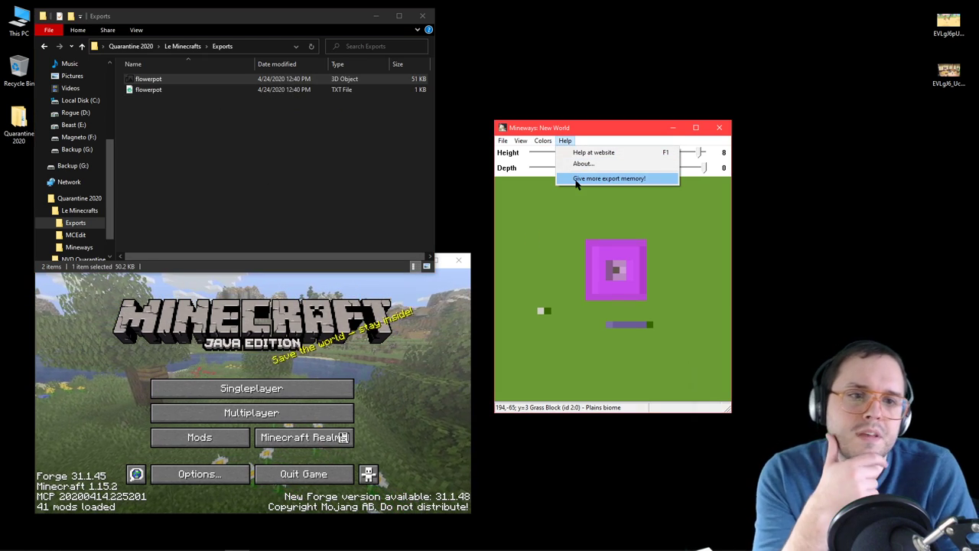
pyautogui.moveTo(582, 164)
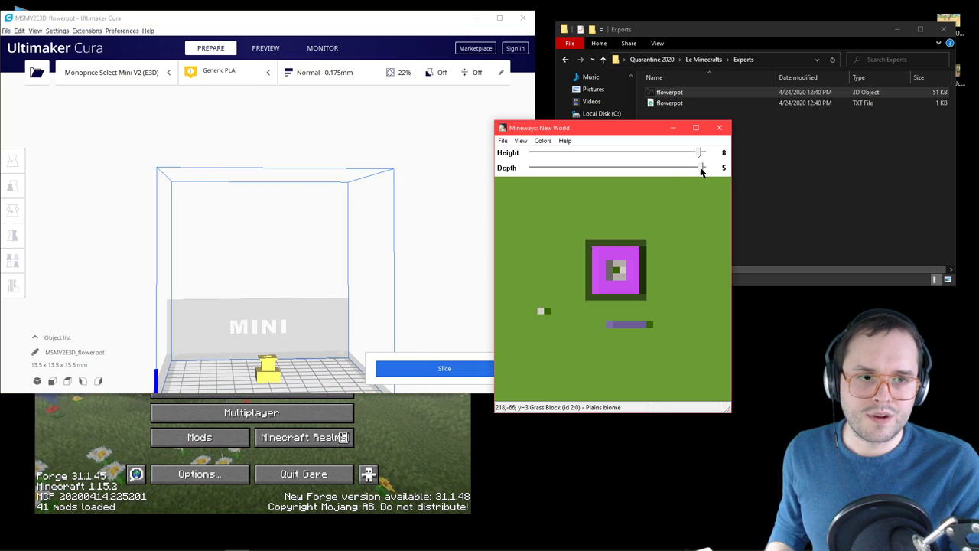
# - Lower the Mineways Depth slider to 2 so fewer block layers are included
pyautogui.moveTo(702, 167); pyautogui.dragTo(696, 166)
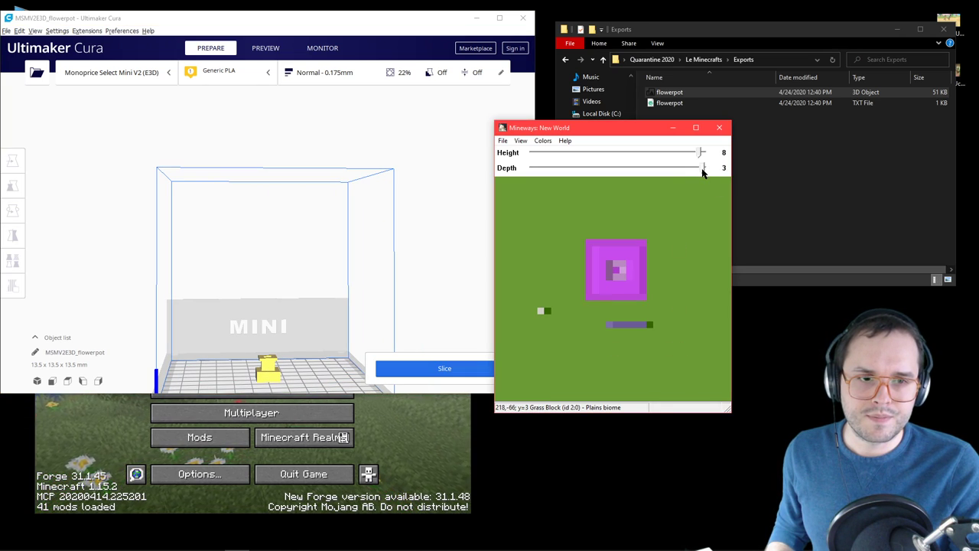
pyautogui.click(702, 166)
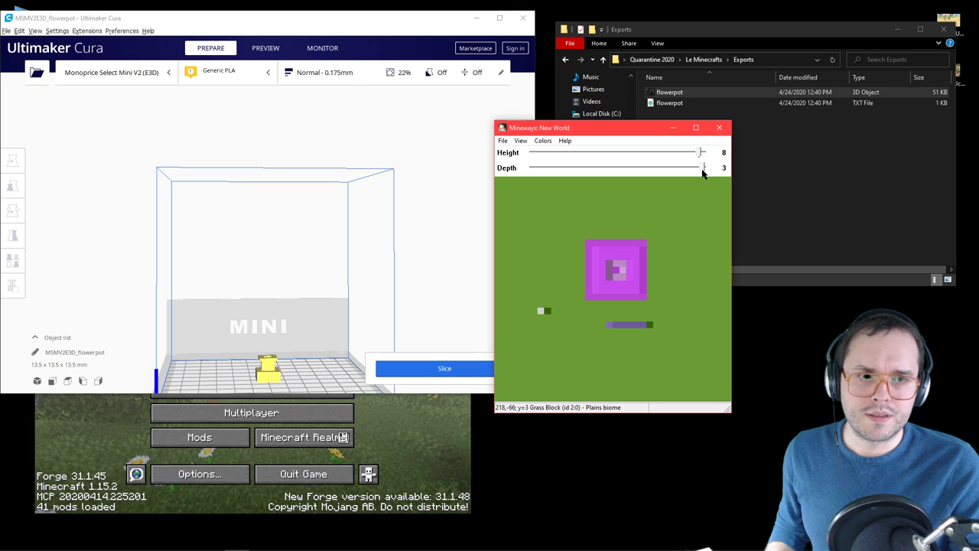
pyautogui.moveTo(702, 167); pyautogui.dragTo(701, 166)
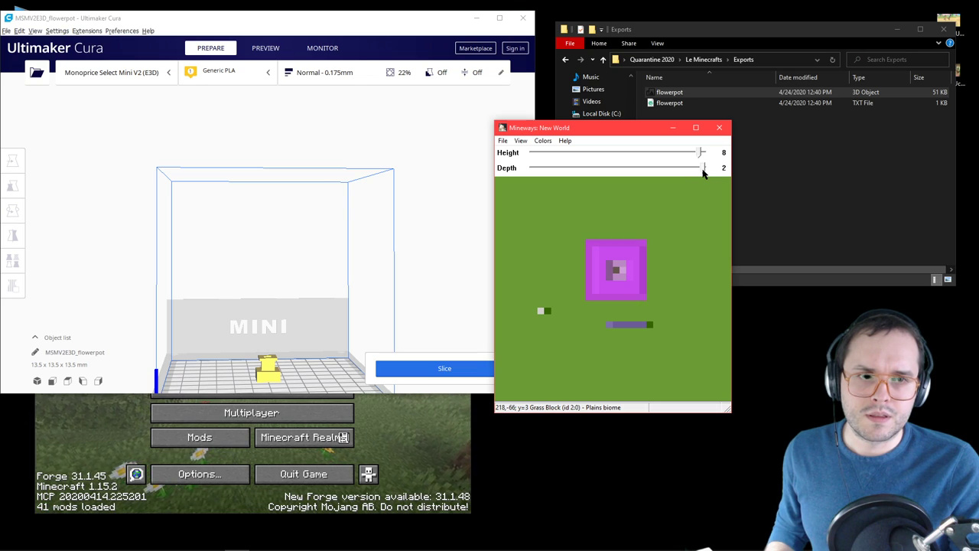
pyautogui.moveTo(650, 269)
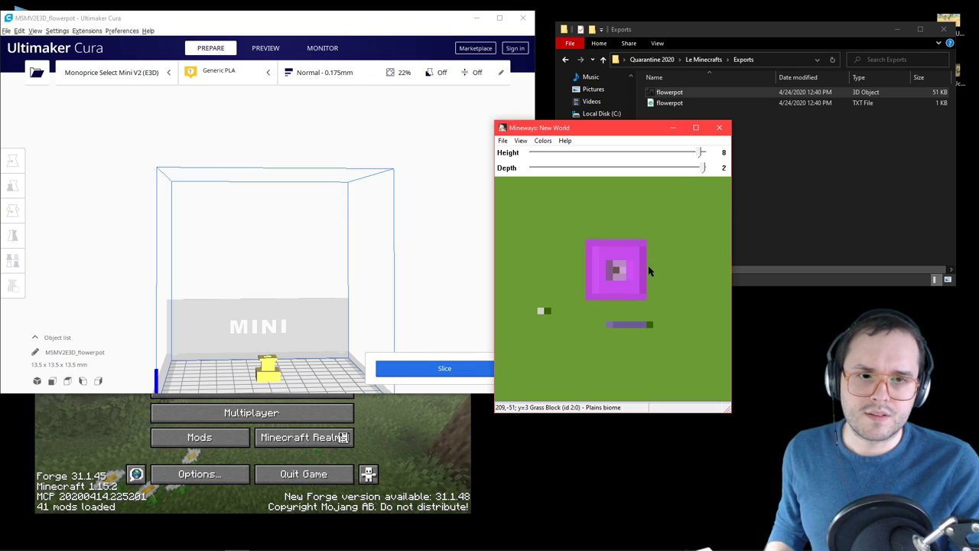
# - Export the pot for 3D printing as flowerpot2, then raise Depth back to 5
pyautogui.click(501, 140)
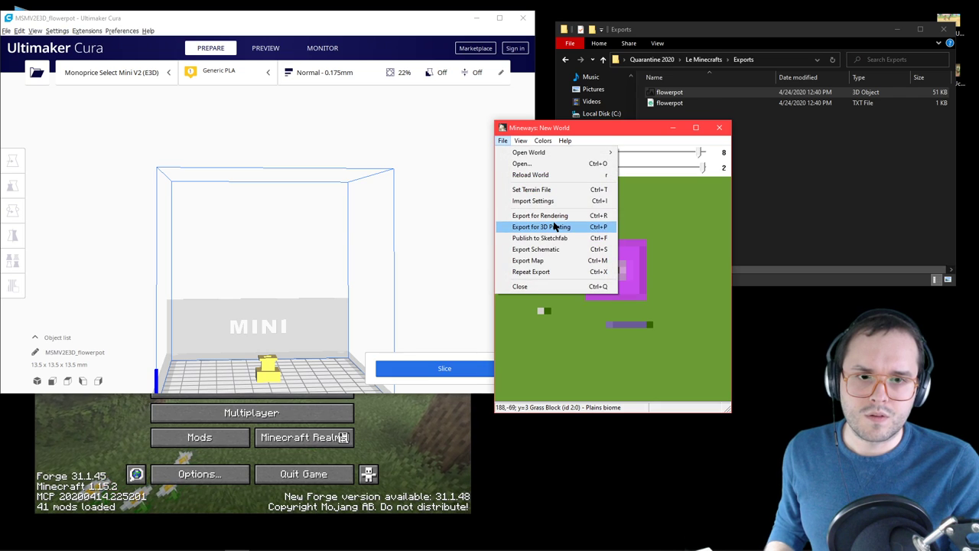
pyautogui.click(541, 226)
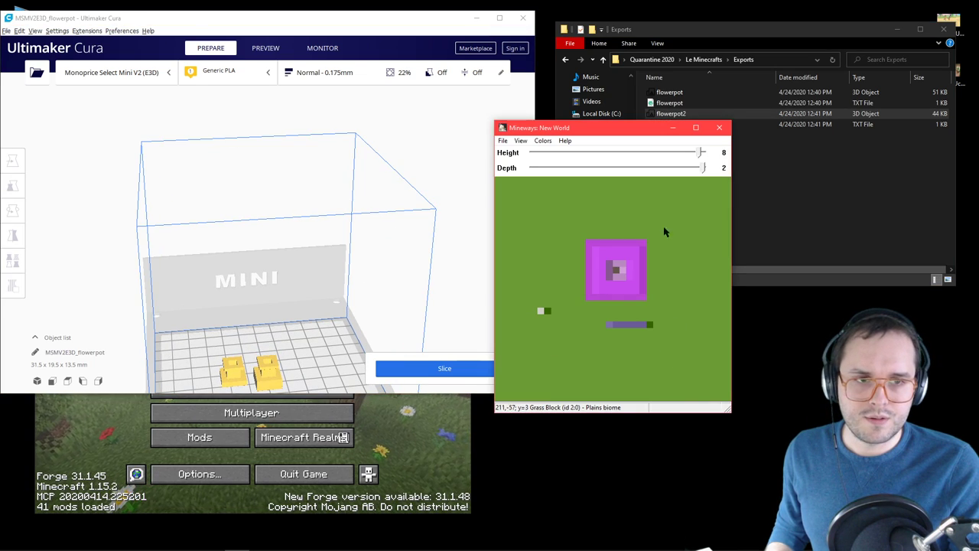
pyautogui.moveTo(702, 167); pyautogui.dragTo(703, 167)
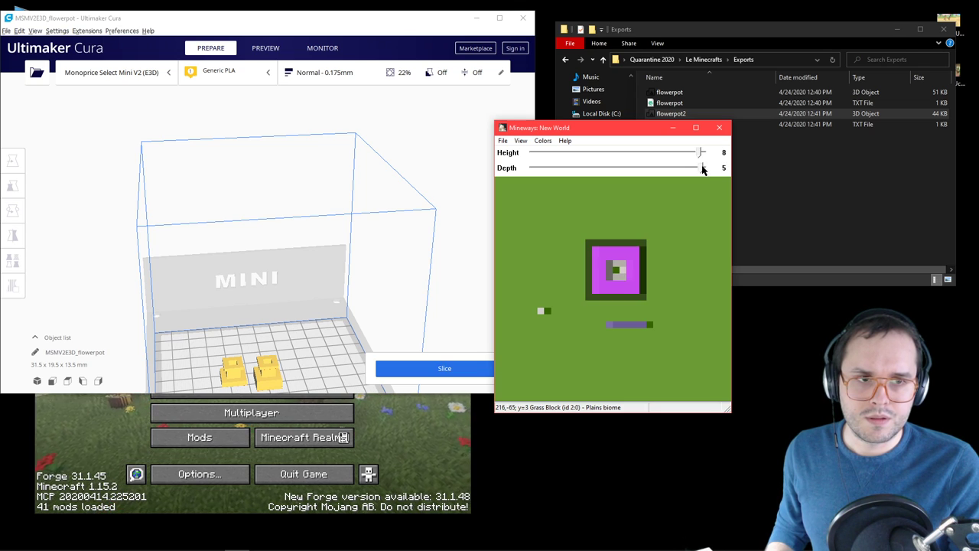
# - Export again for 3D printing saved as flowerpot3 and select the new file
pyautogui.click(502, 141)
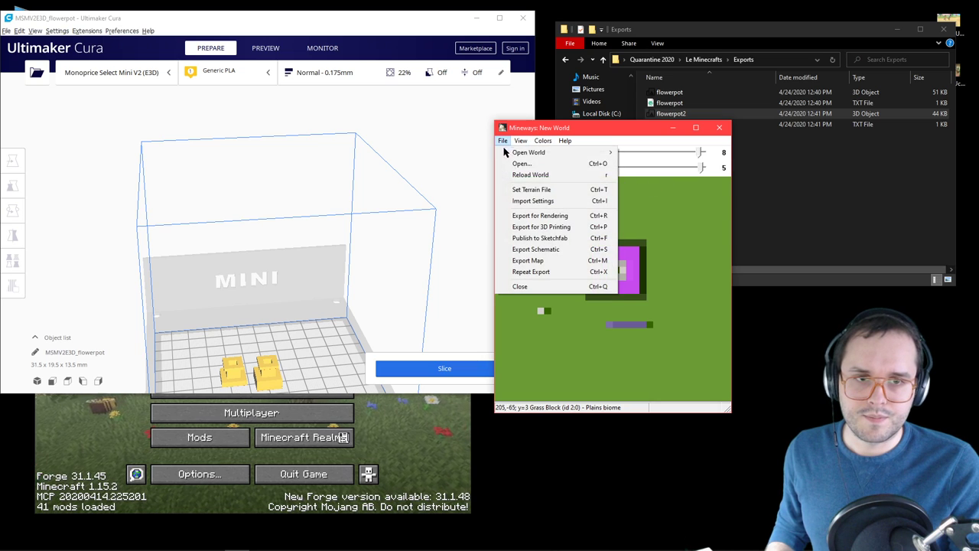
pyautogui.click(542, 226)
pyautogui.write('flowerpot3')
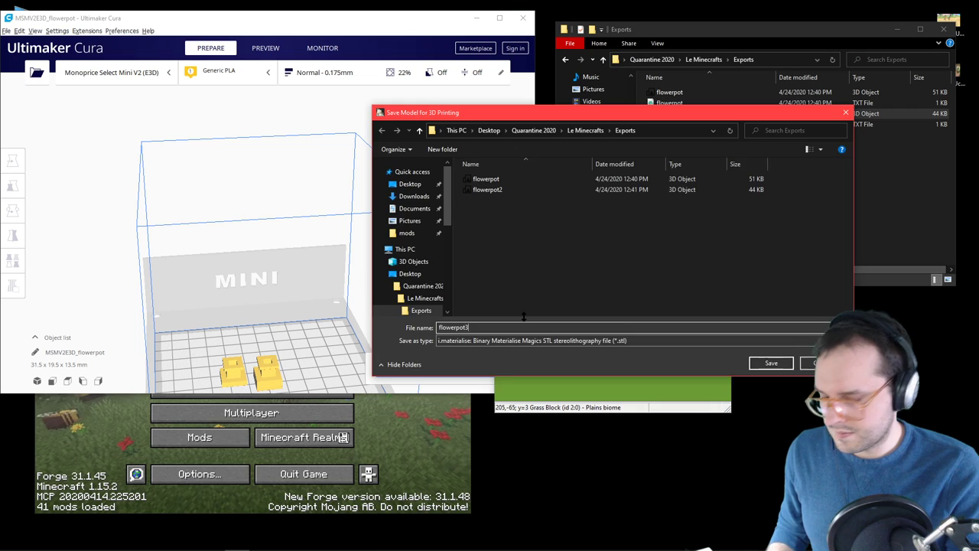
pyautogui.click(771, 362)
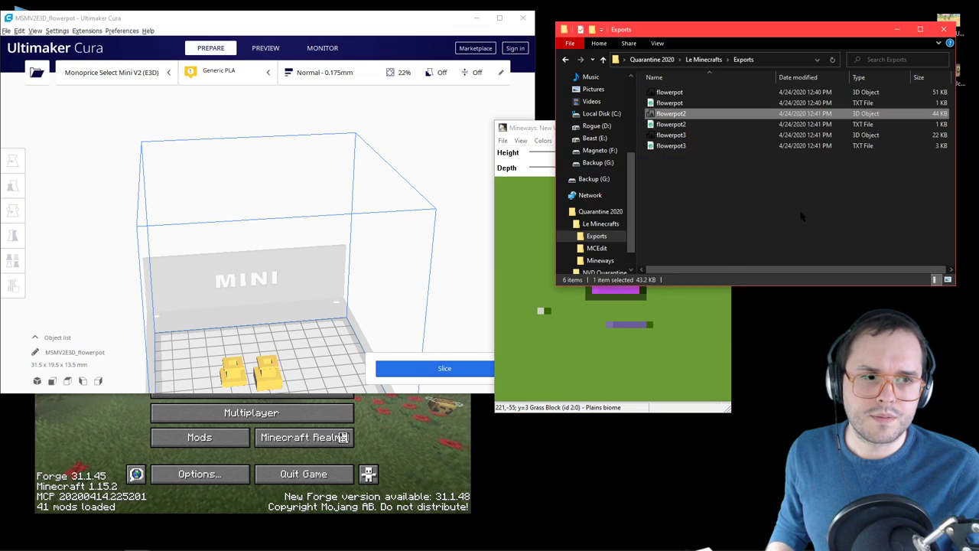
pyautogui.click(670, 135)
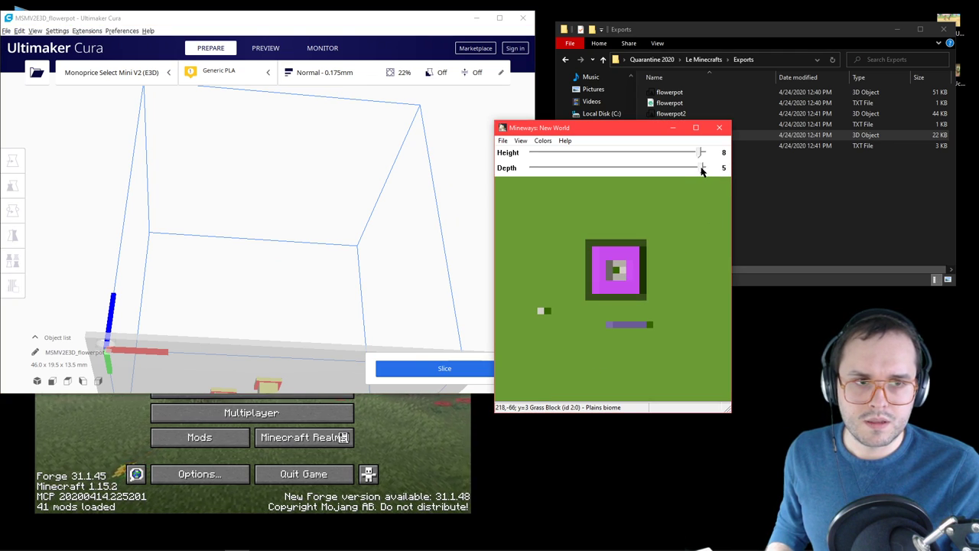
# - With Depth at 4, export flowerpot4 for 3D printing and dismiss the cannot-write error
pyautogui.click(701, 167)
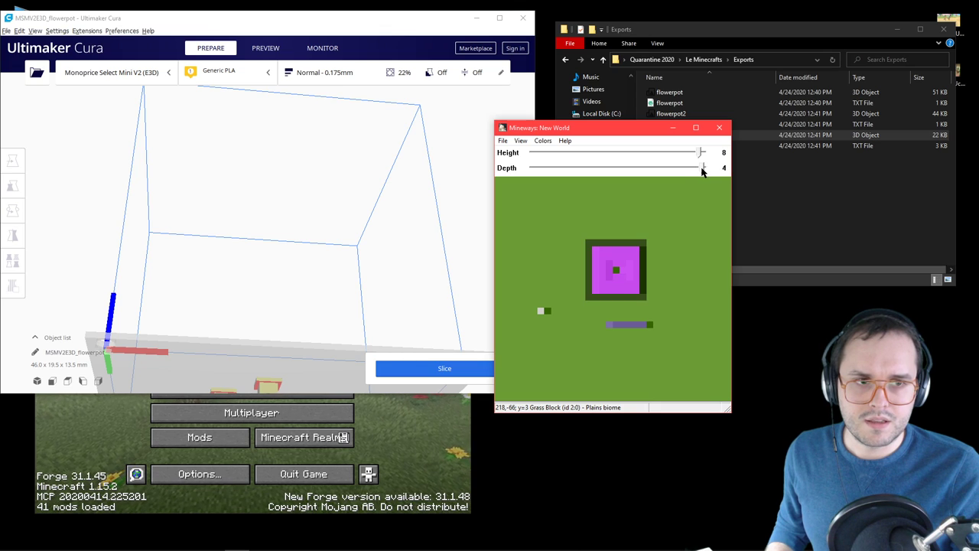
pyautogui.click(502, 141)
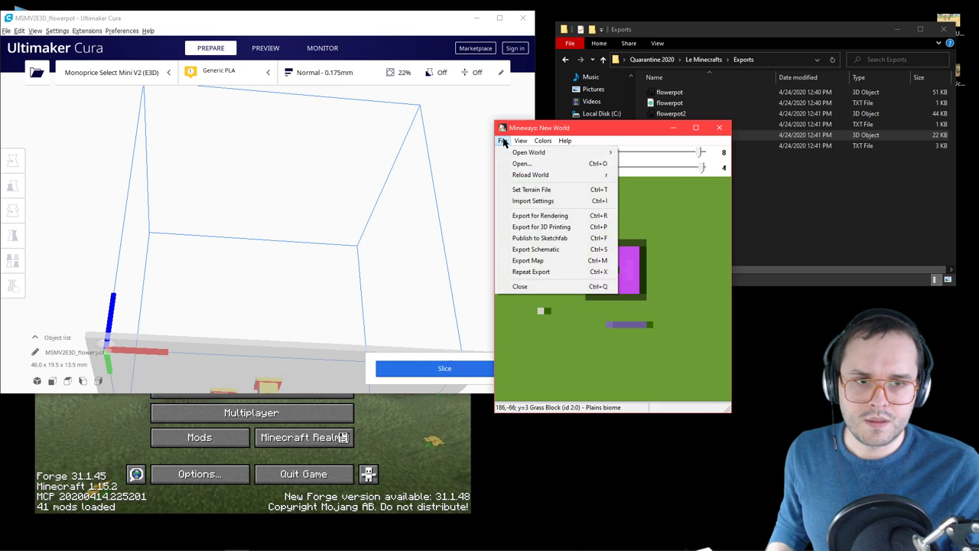
pyautogui.click(541, 226)
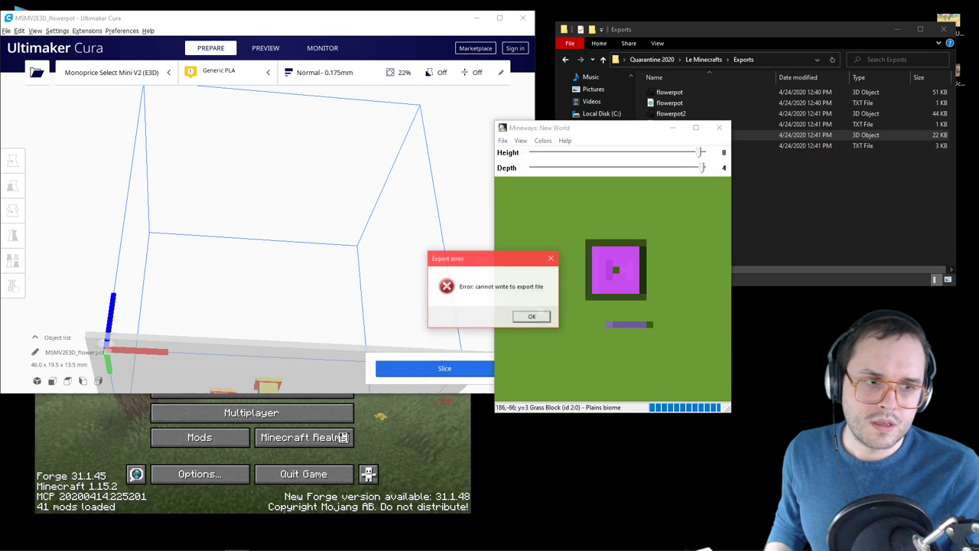
pyautogui.click(533, 315)
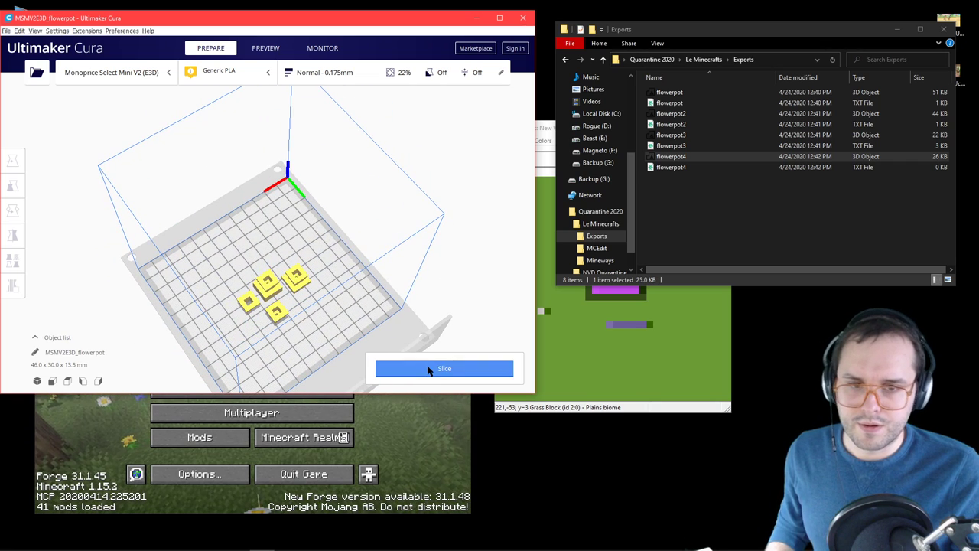
# - Select and remove the extra flower-pot copies so one model remains on Cura's plate
pyautogui.click(12, 160)
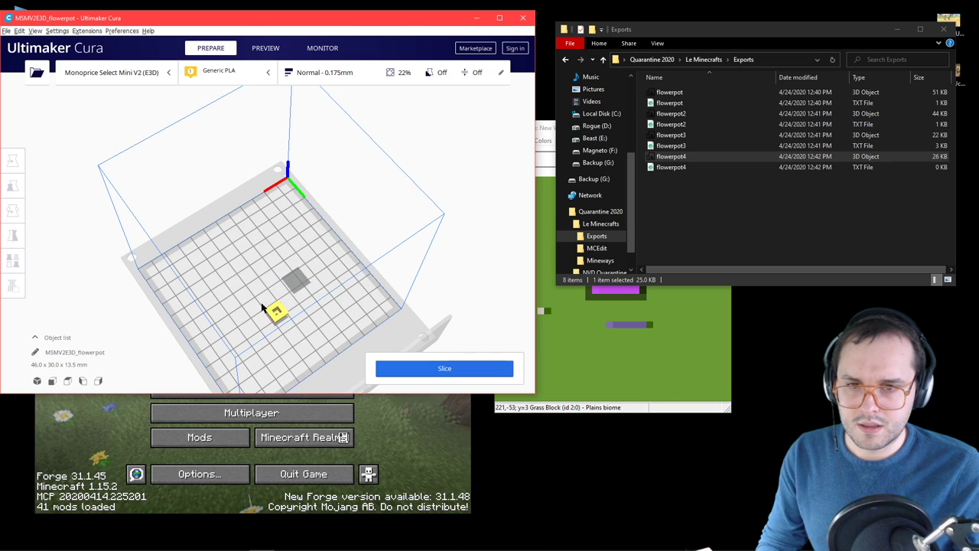
pyautogui.click(13, 161)
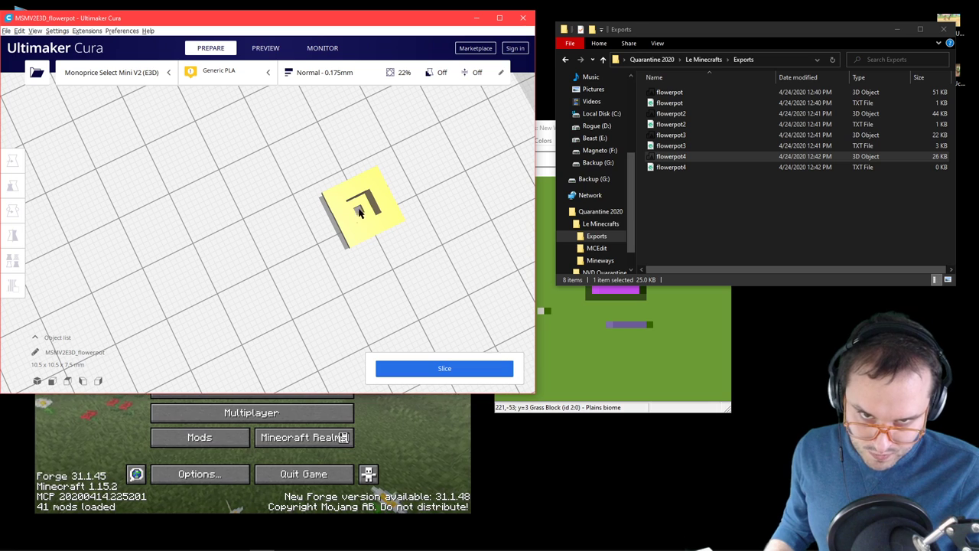
pyautogui.moveTo(364, 270)
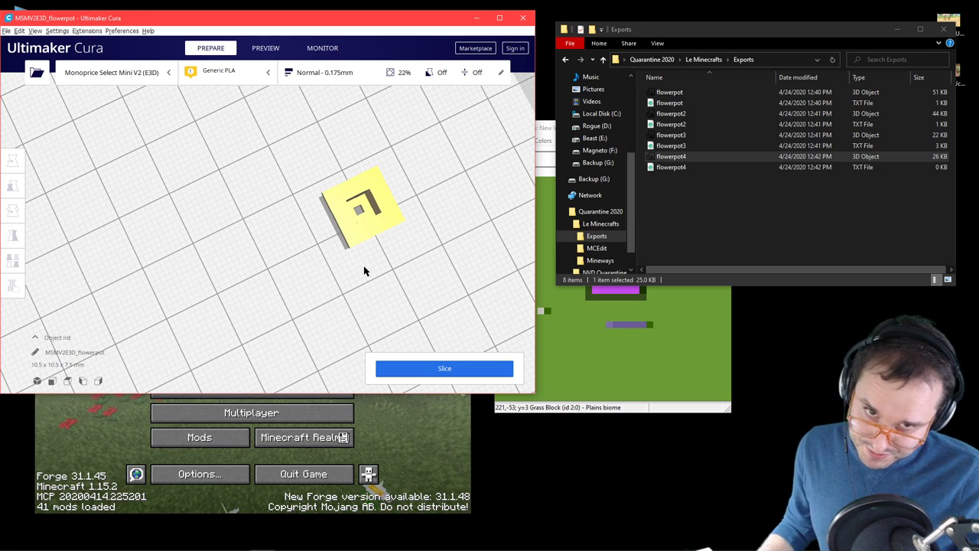
pyautogui.moveTo(304, 257)
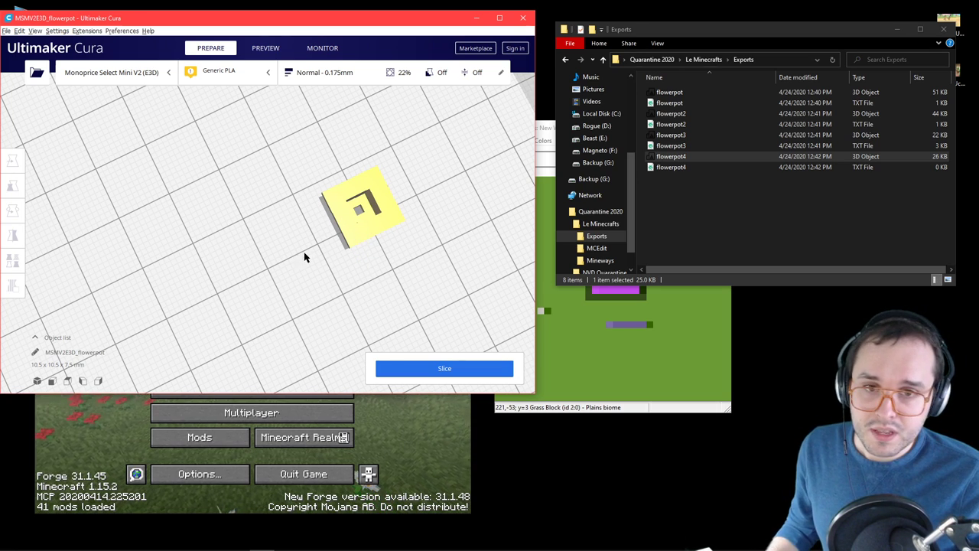